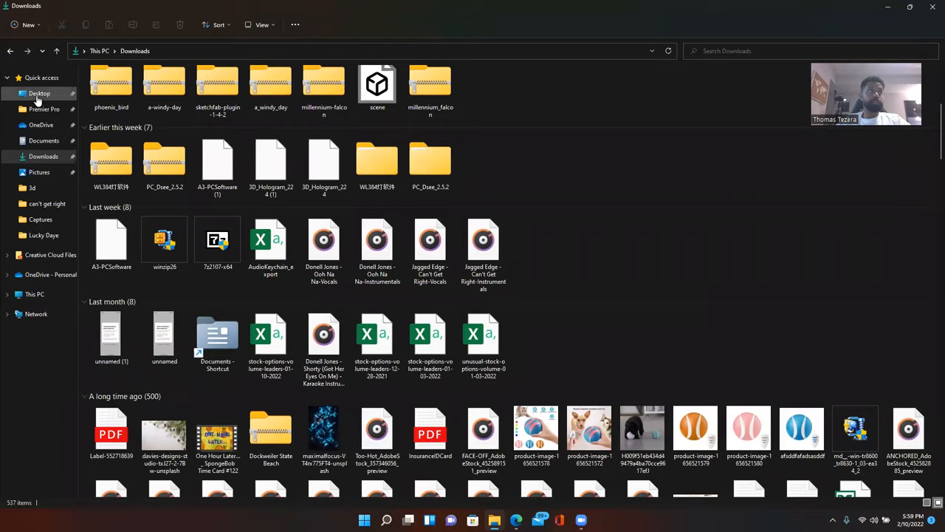
Browse from This PC into USB Drive (F:) to list its files.
left_click(34, 294)
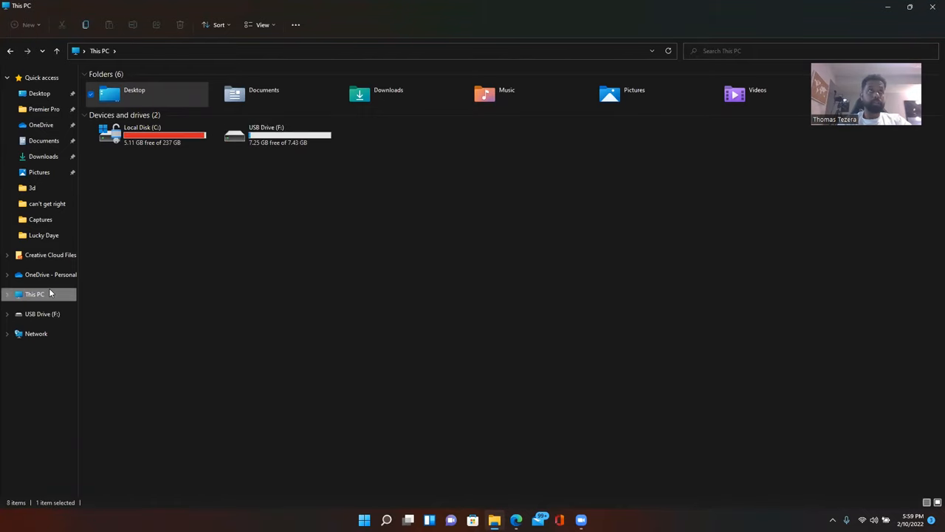
left_click(278, 135)
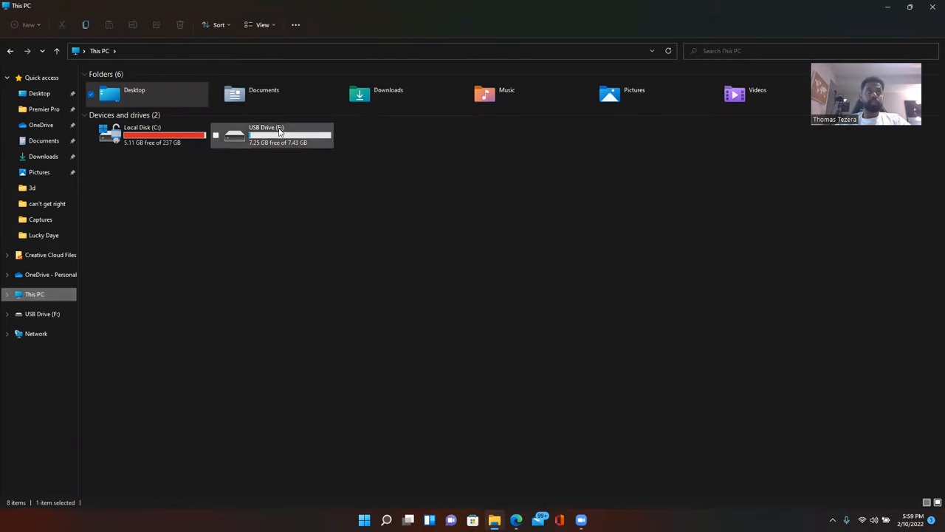
double_click(272, 135)
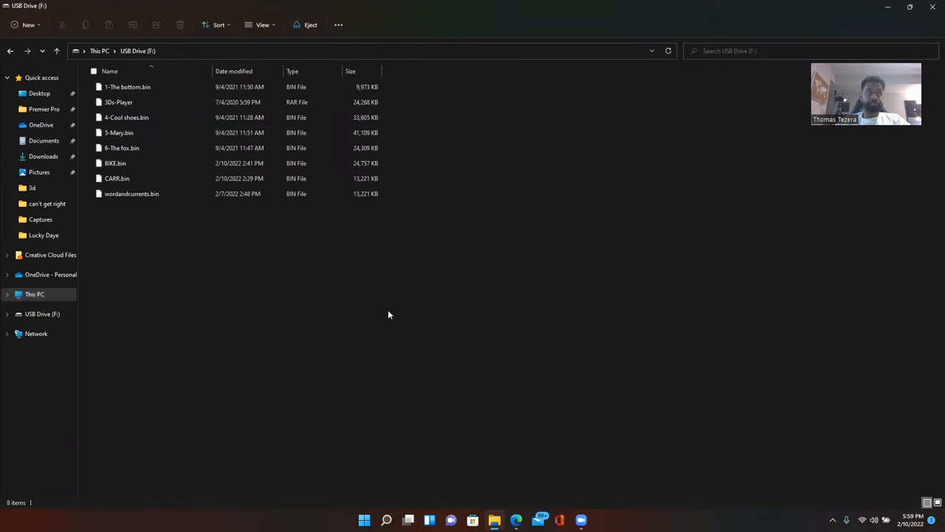
Select the 3Ds-Player RAR archive on the USB drive and start a new Edge tab.
left_click(118, 132)
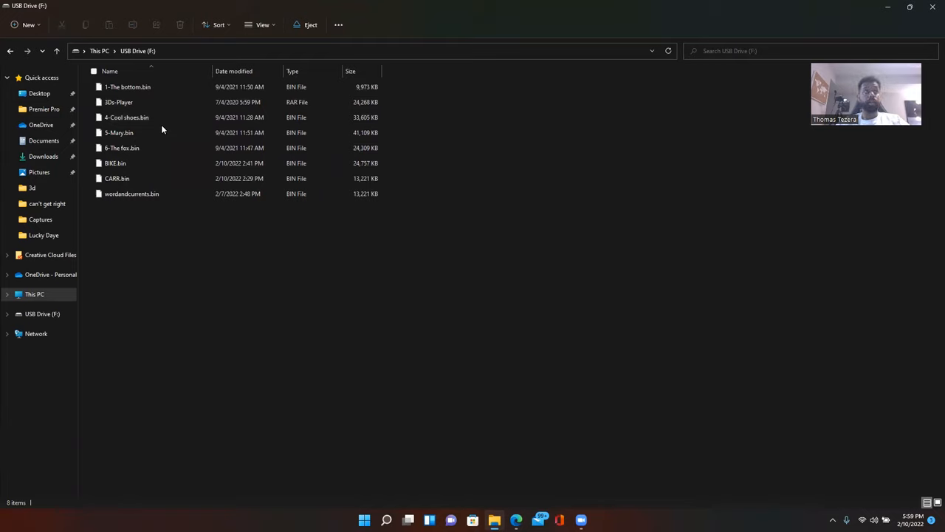
left_click(121, 147)
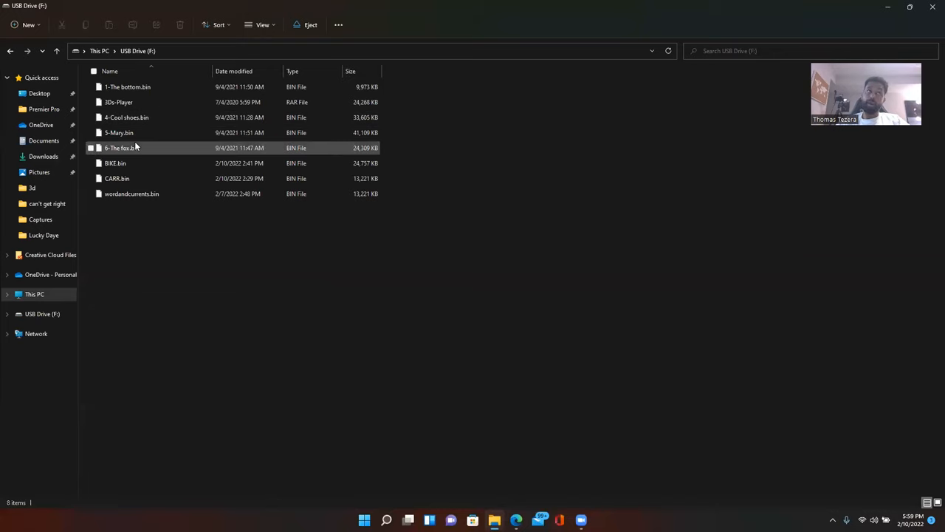
left_click(172, 334)
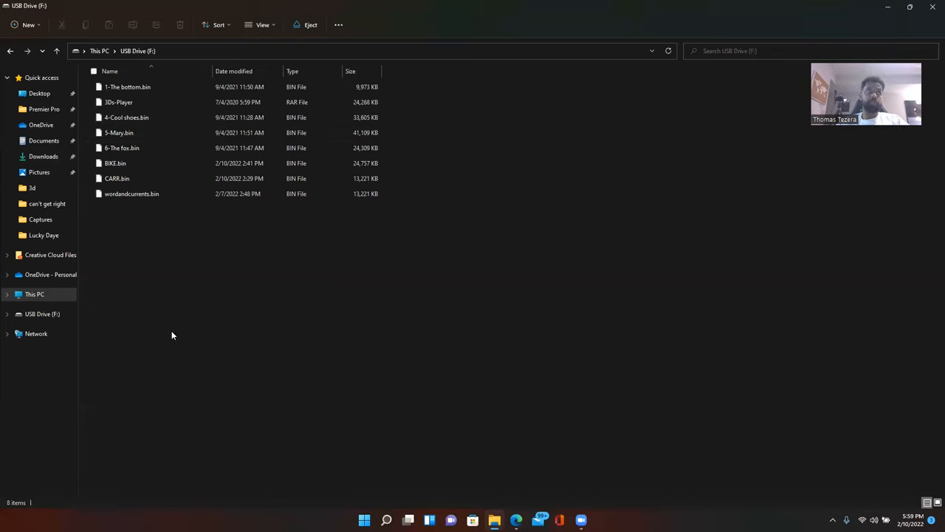
left_click(118, 102)
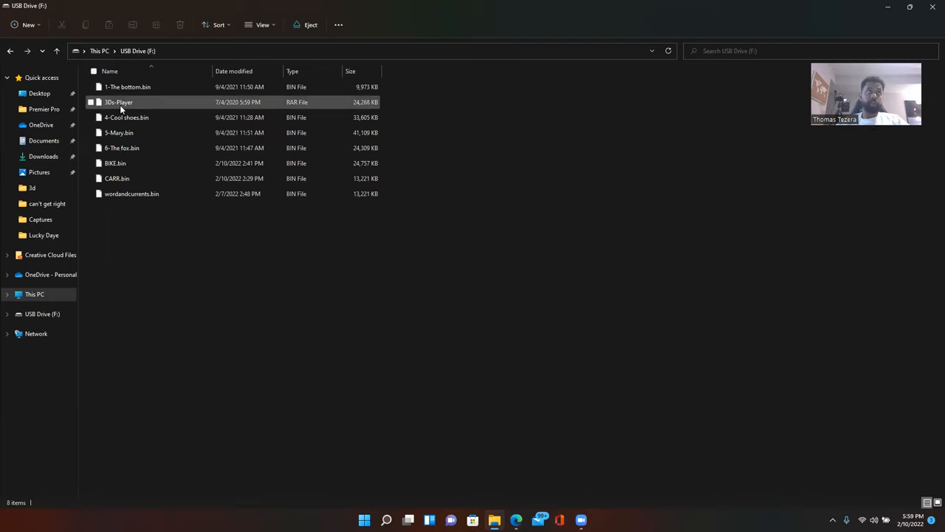
left_click(118, 101)
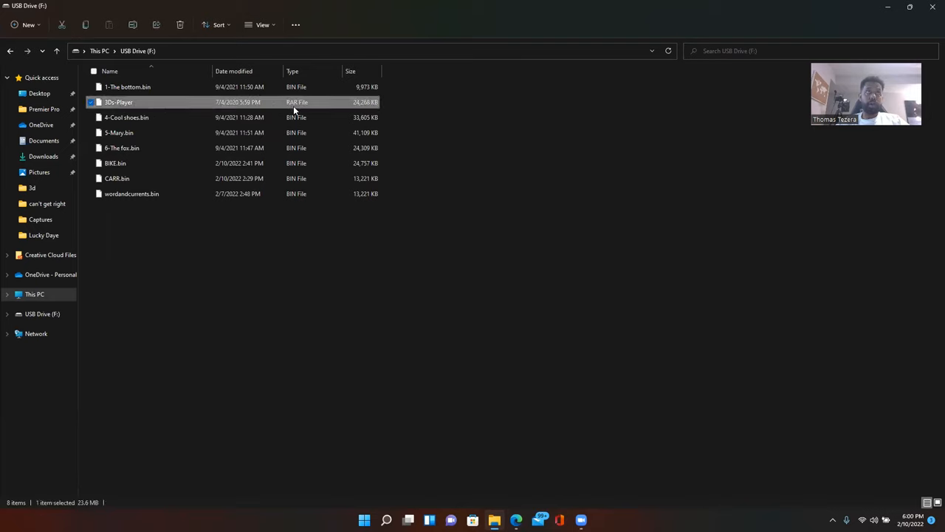
mouse_move(311, 109)
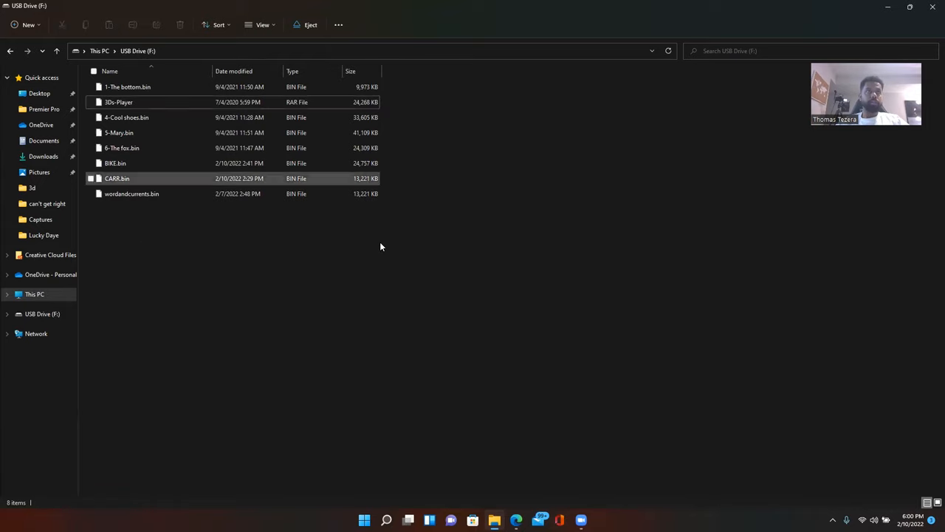
left_click(118, 102)
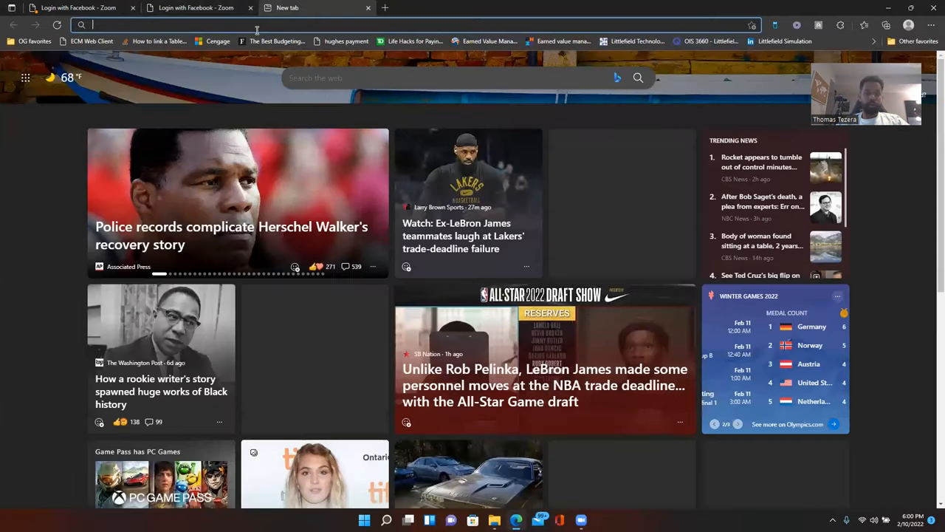
Search Google for 'rar file opener online free'.
type("RAR")
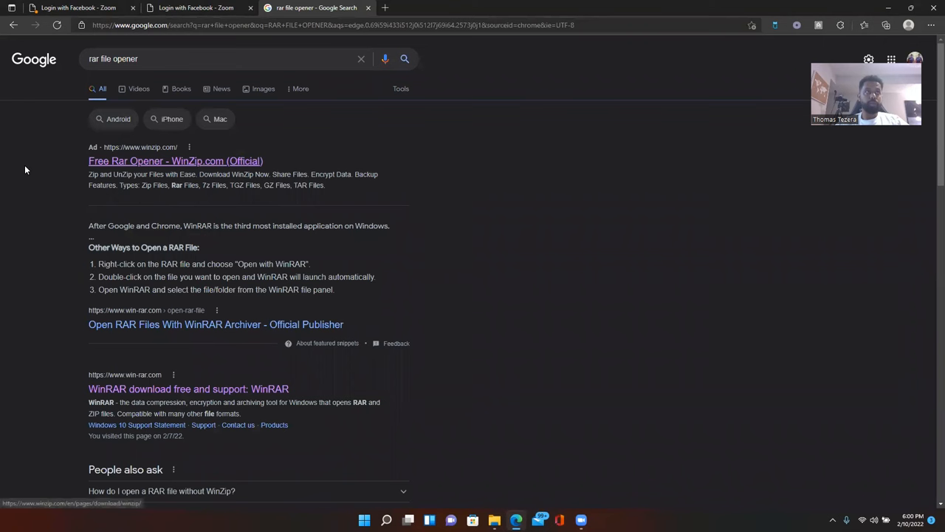
scroll("down", 3)
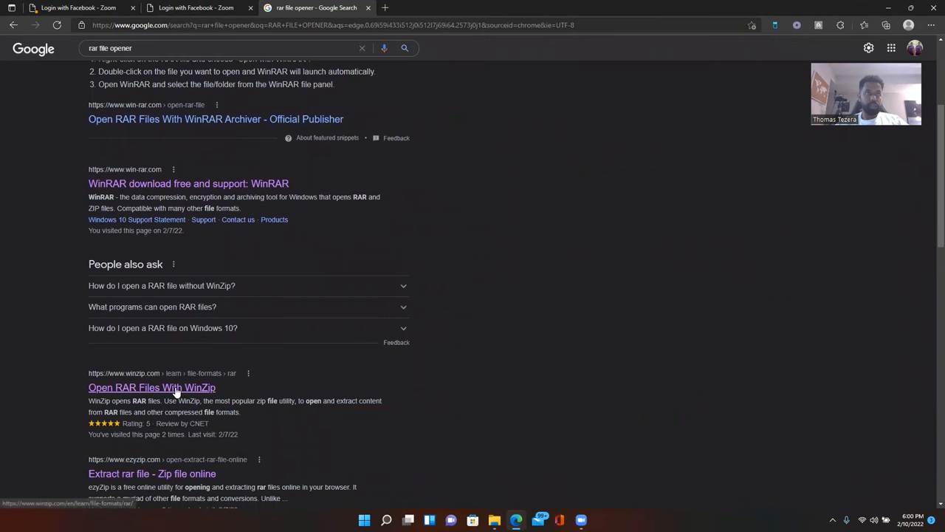
left_click(151, 387)
type(" online fr")
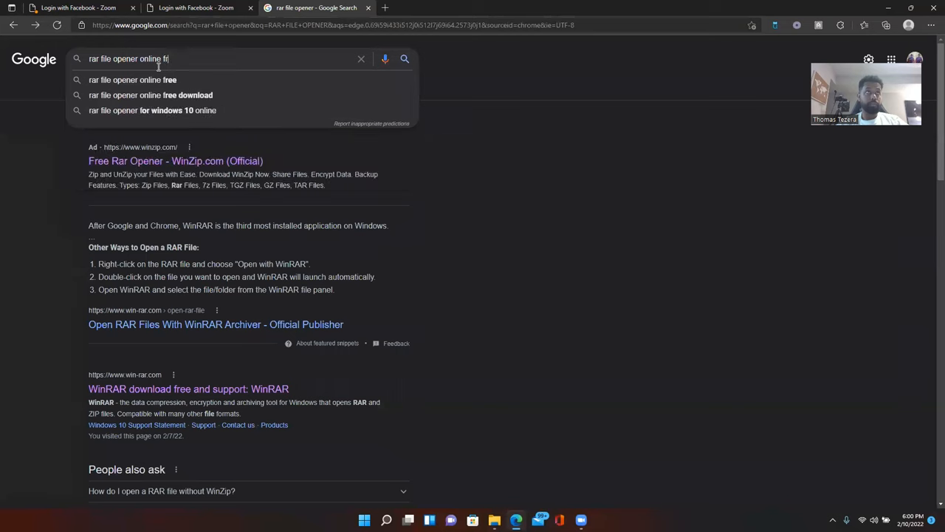
left_click(133, 80)
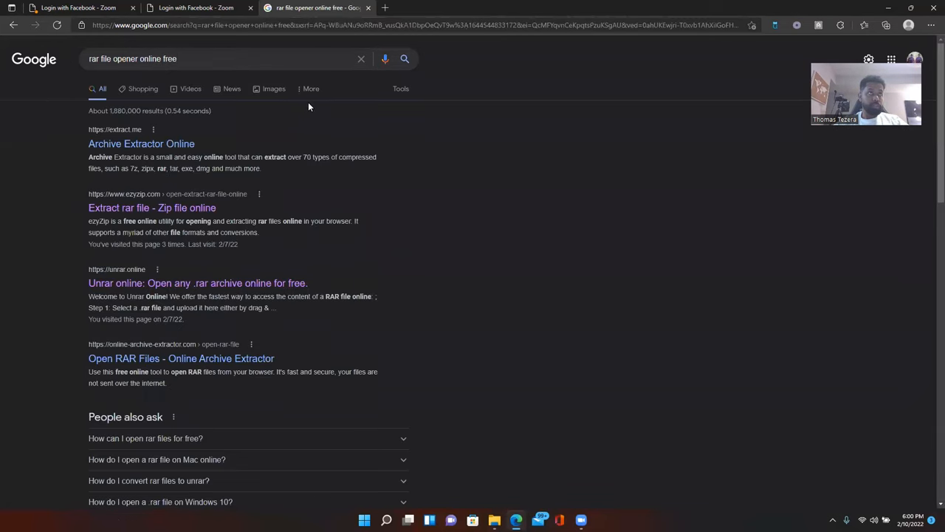
Bring up ezyZip's Extract rar file page and dismiss its Open dialog.
left_click(150, 207)
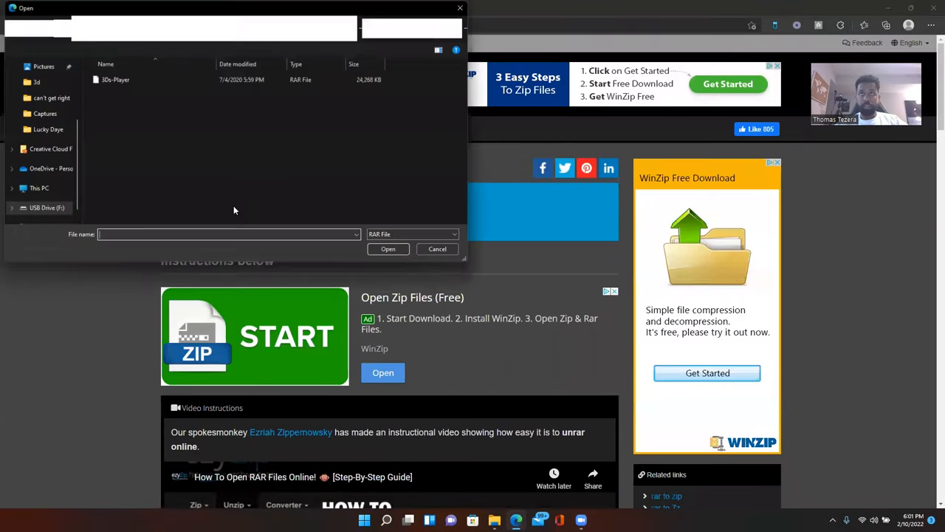
left_click(437, 249)
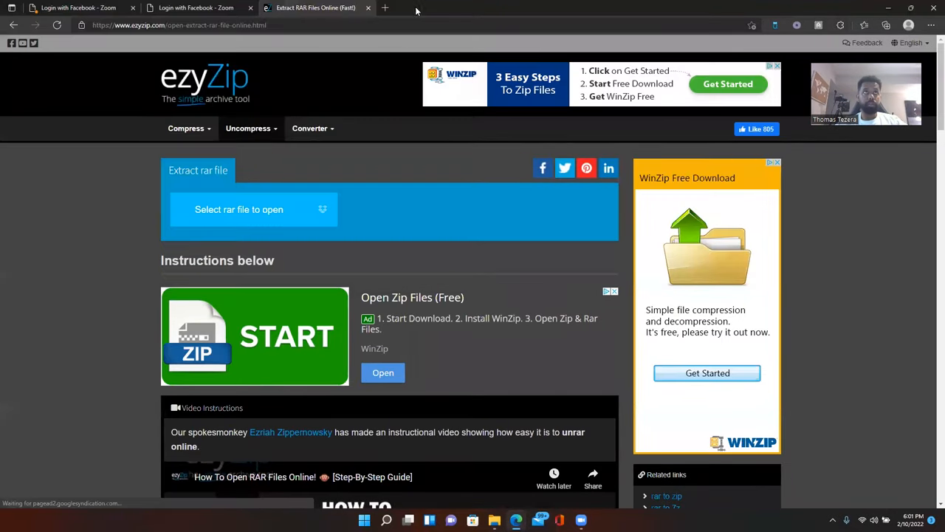
Copy the ezyZip address and reach the Norton Safe Web site checker in a new tab.
left_click(384, 7)
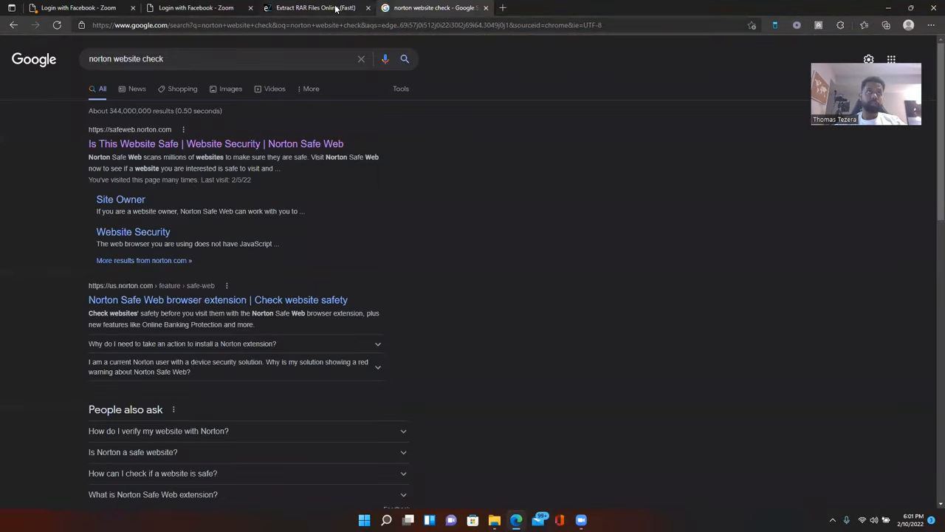
left_click(313, 7)
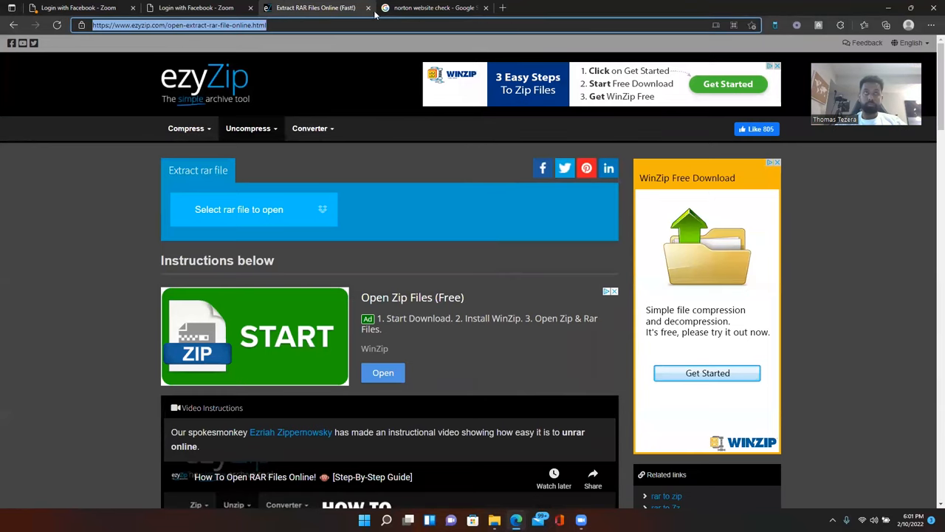
left_click(432, 7)
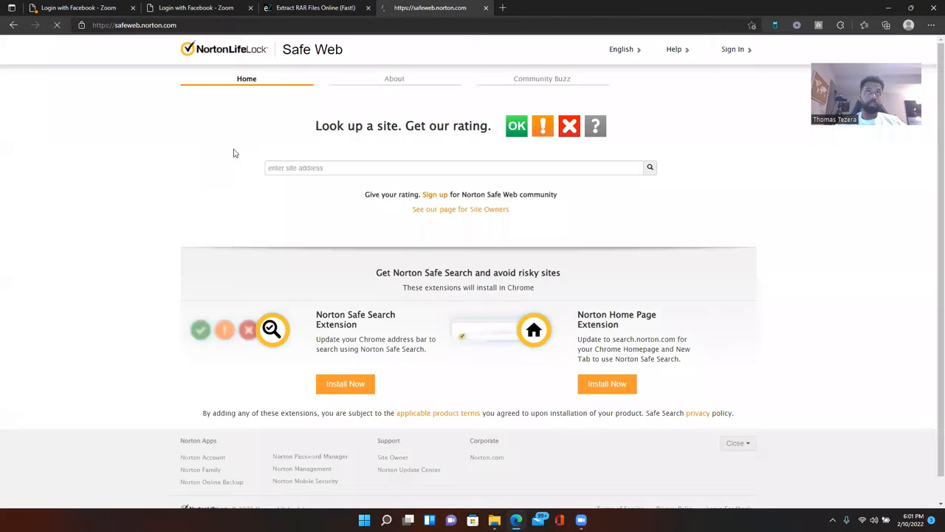
type("https://www.ezyzip.com/open-extract-rar-file-online.html")
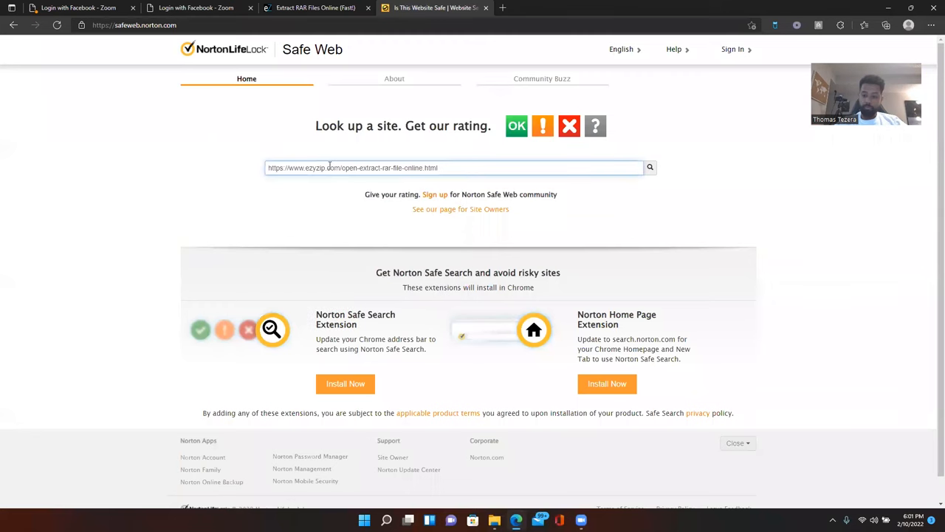
left_click(650, 168)
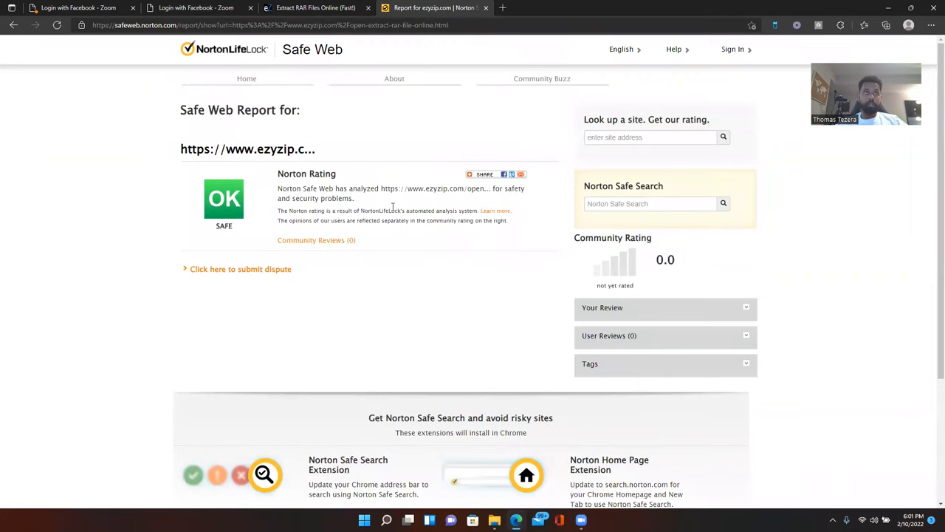
left_click(316, 8)
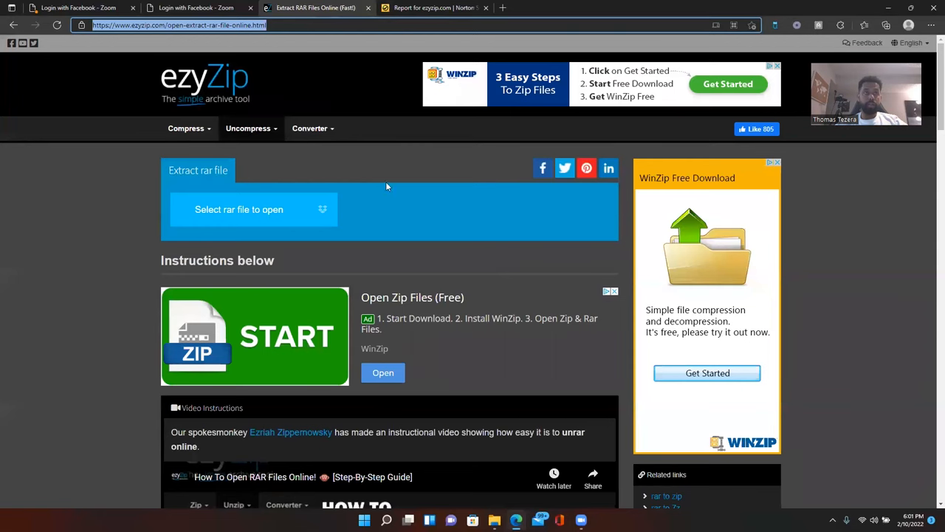
Load 3Ds-Player.rar from USB Drive (F:) into ezyZip for extraction.
left_click(240, 210)
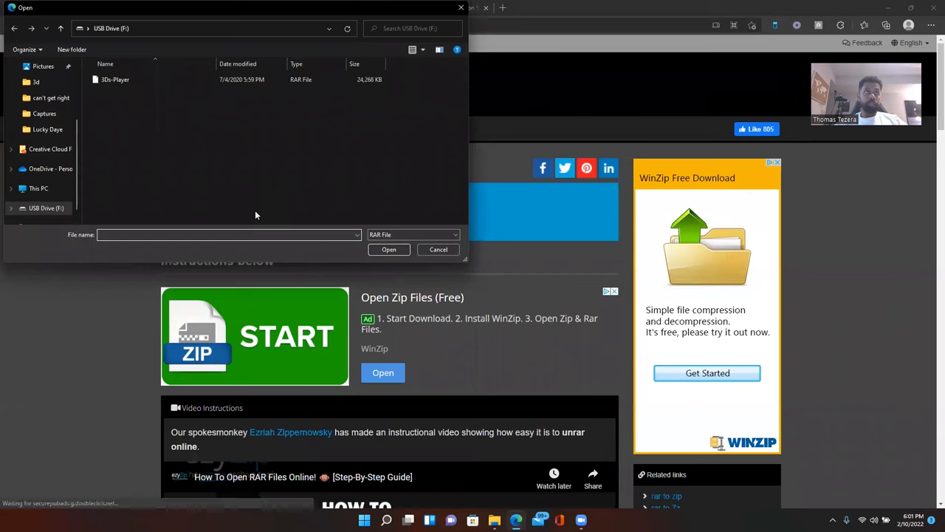
left_click(115, 79)
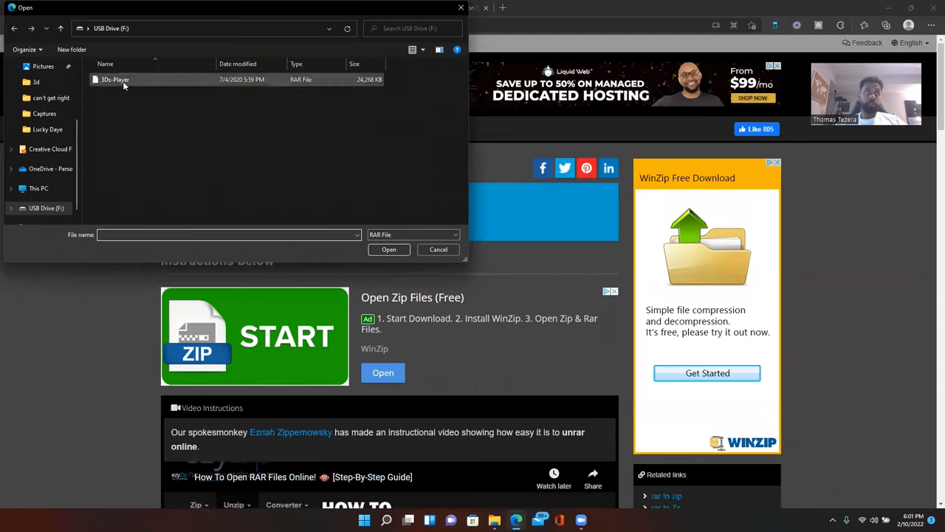
left_click(115, 79)
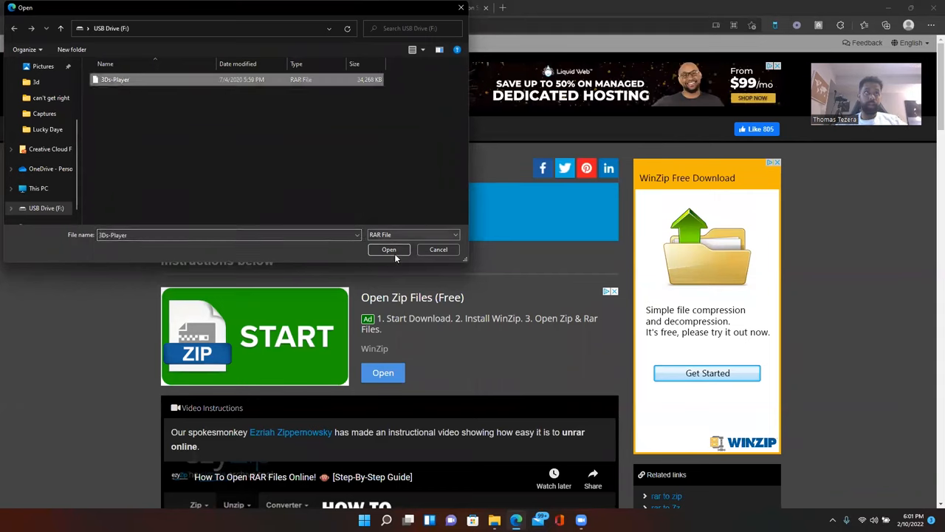
left_click(389, 248)
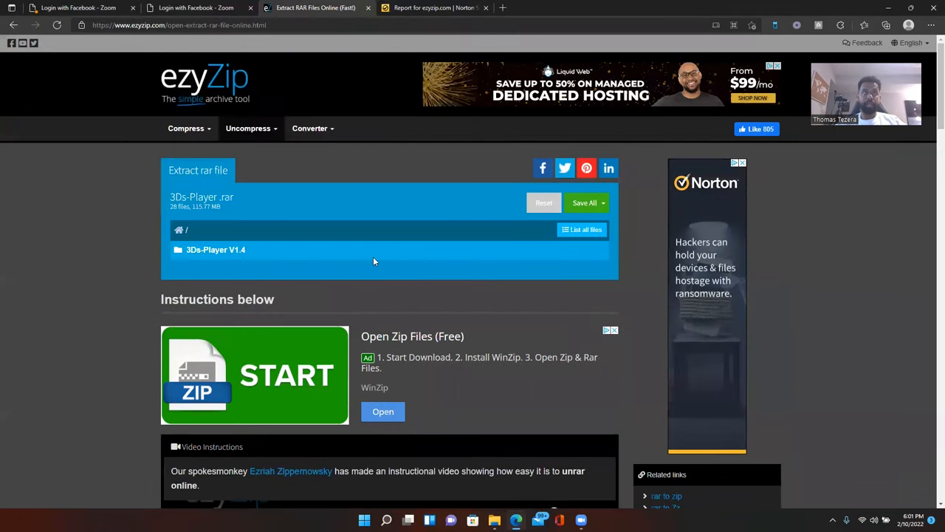
List the files inside the 3Ds-Player V1.4 folder and choose Save All.
left_click(216, 250)
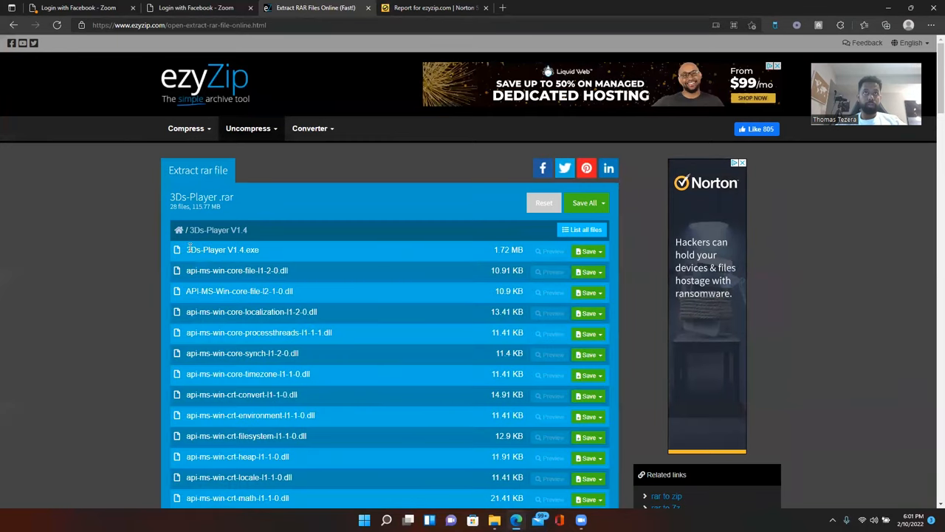
scroll("down", 3)
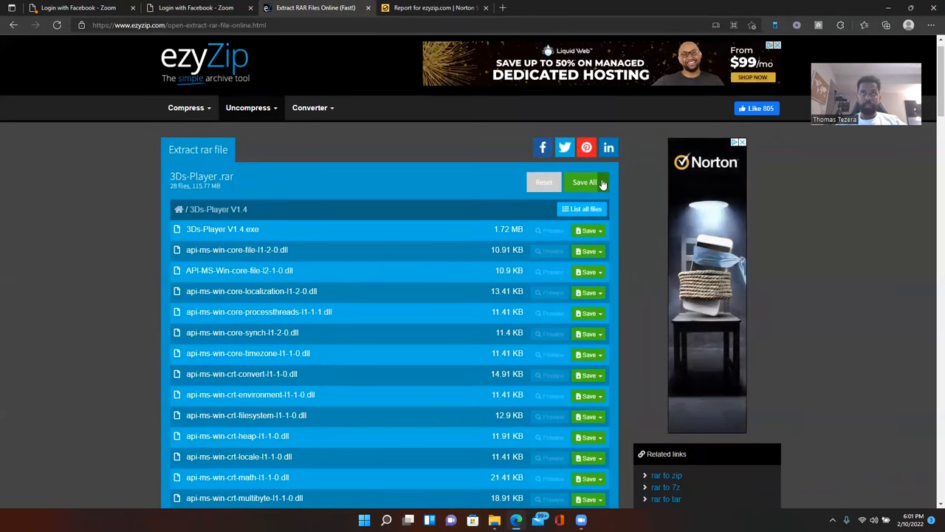
left_click(585, 183)
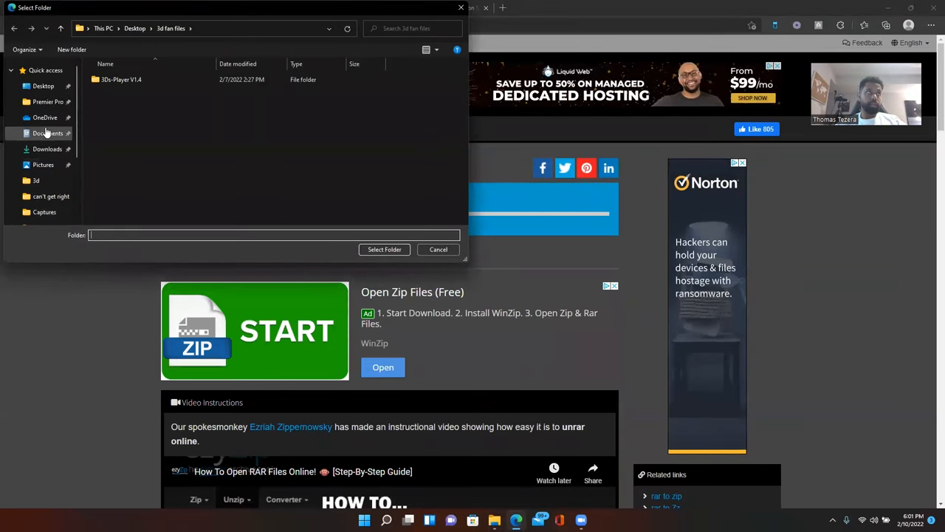
Save the extracted files into a new Desktop folder named 'hologram creator', allowing ezyZip to write there.
left_click(43, 86)
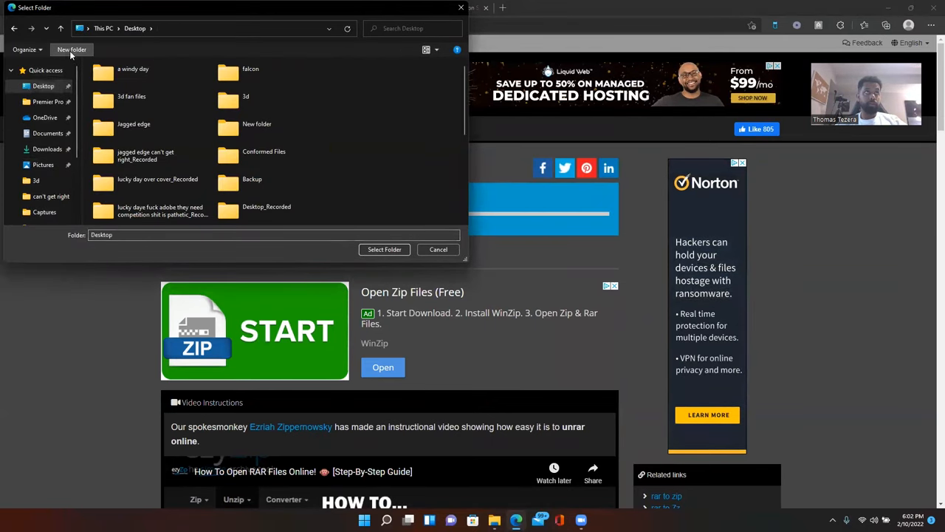
left_click(71, 50)
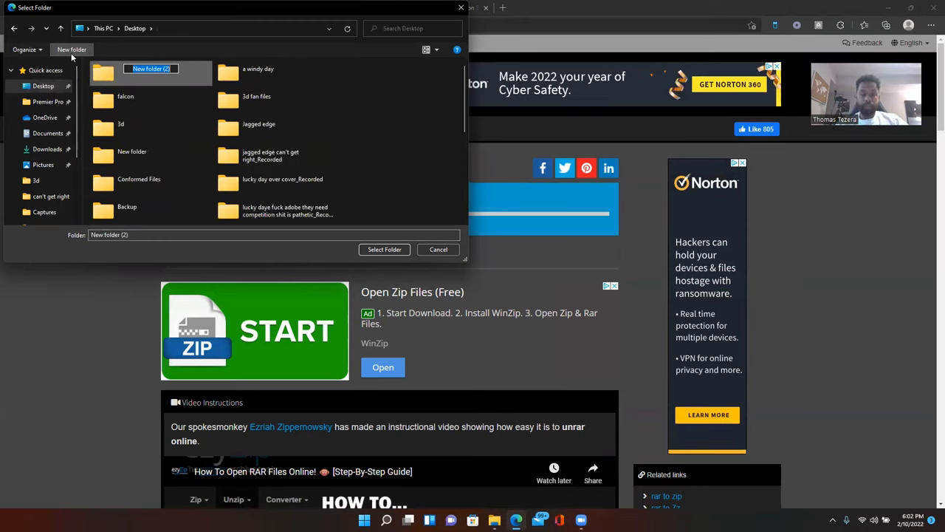
type("hologram creator")
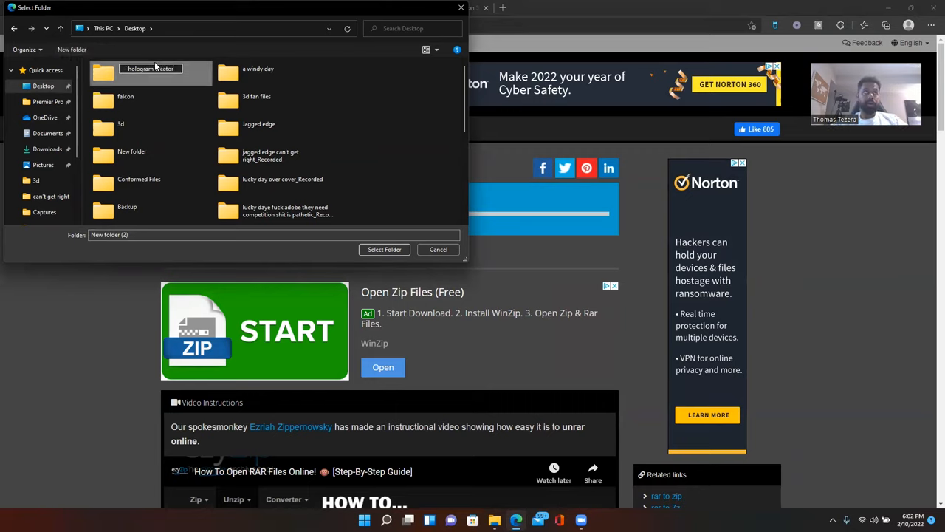
left_click(126, 96)
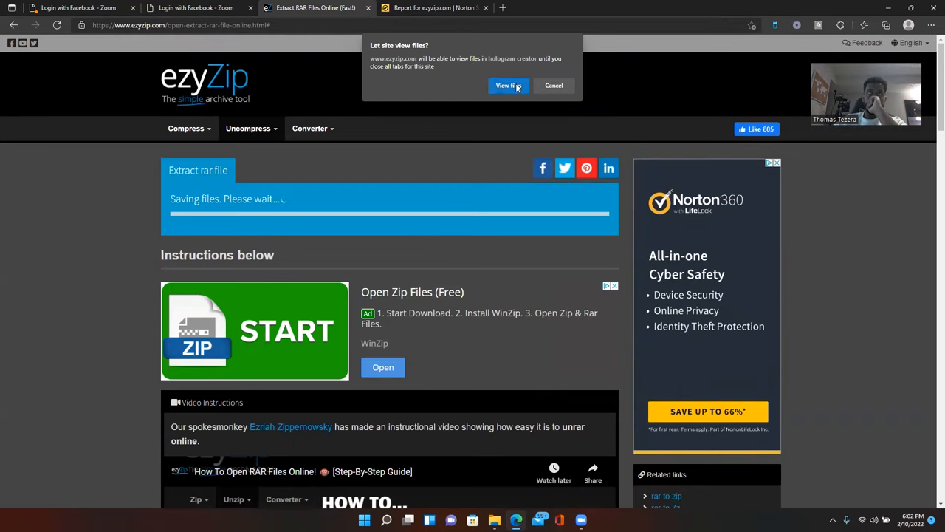
left_click(508, 85)
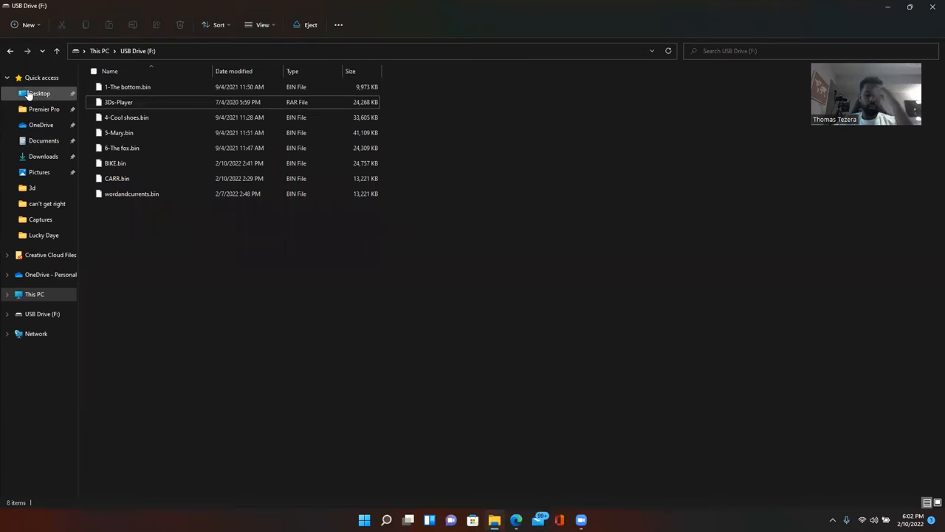
View the Desktop in File Explorer sorted by date and select the hologram creator folder.
left_click(38, 93)
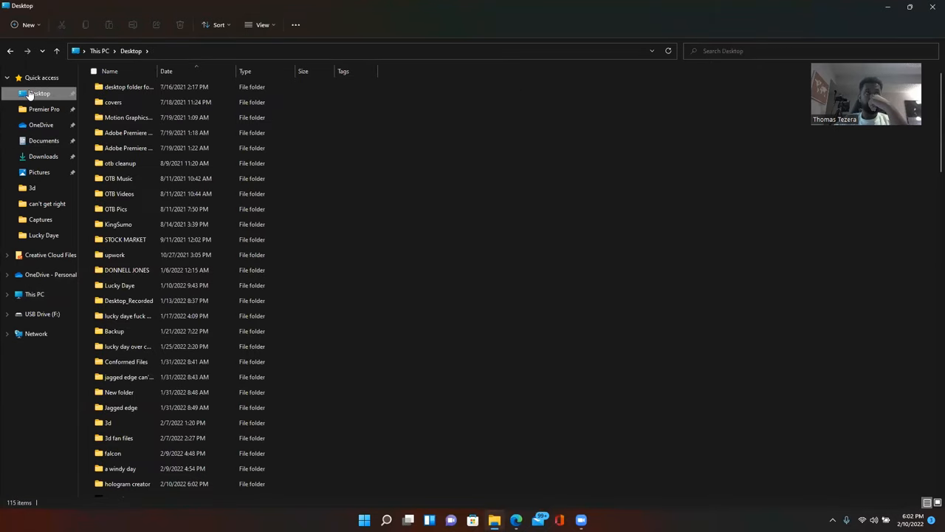
left_click(167, 71)
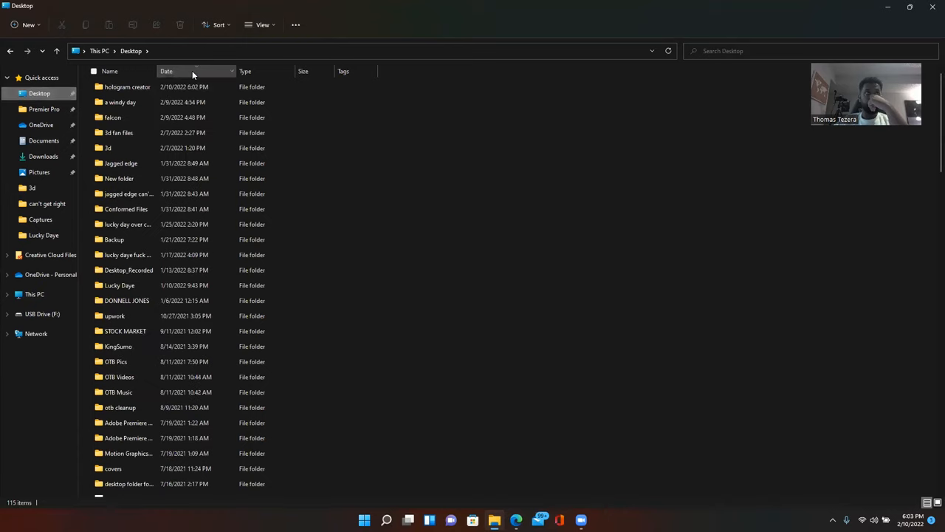
left_click(127, 85)
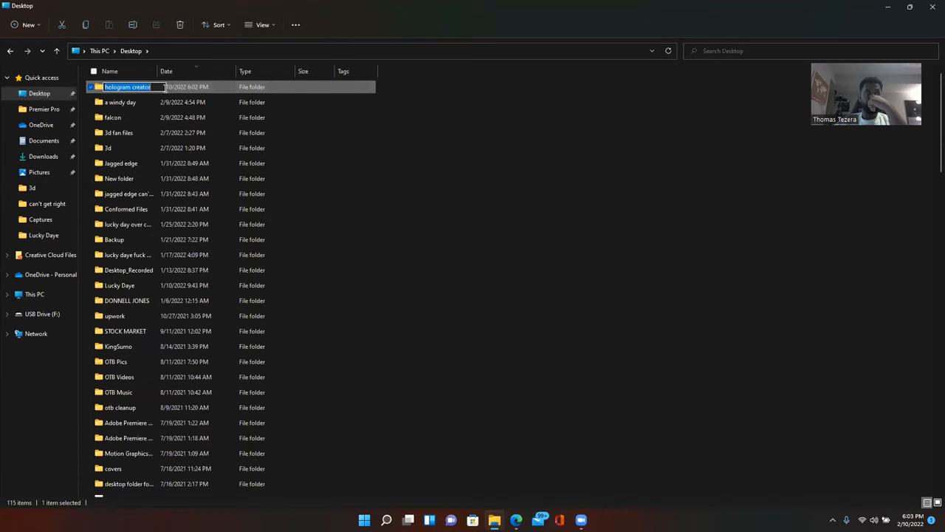
Launch 3Ds-Player V1.4.exe from inside the hologram creator folder.
double_click(127, 85)
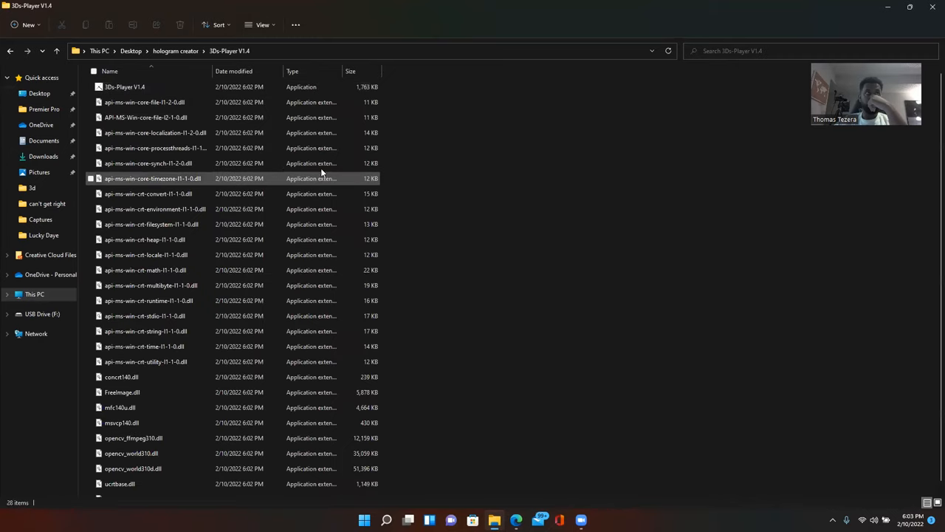
left_click(124, 86)
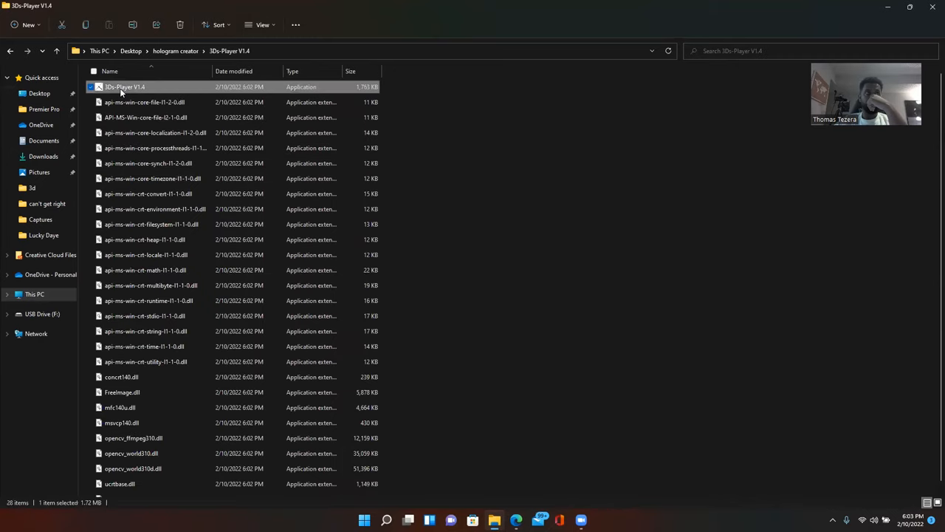
double_click(124, 85)
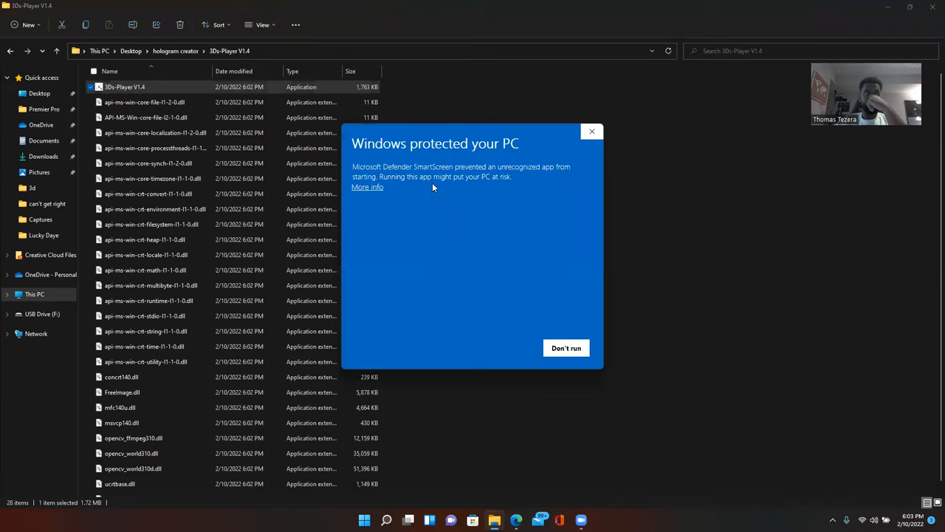
Run the unrecognized app anyway past the SmartScreen warning via More info.
left_click(367, 186)
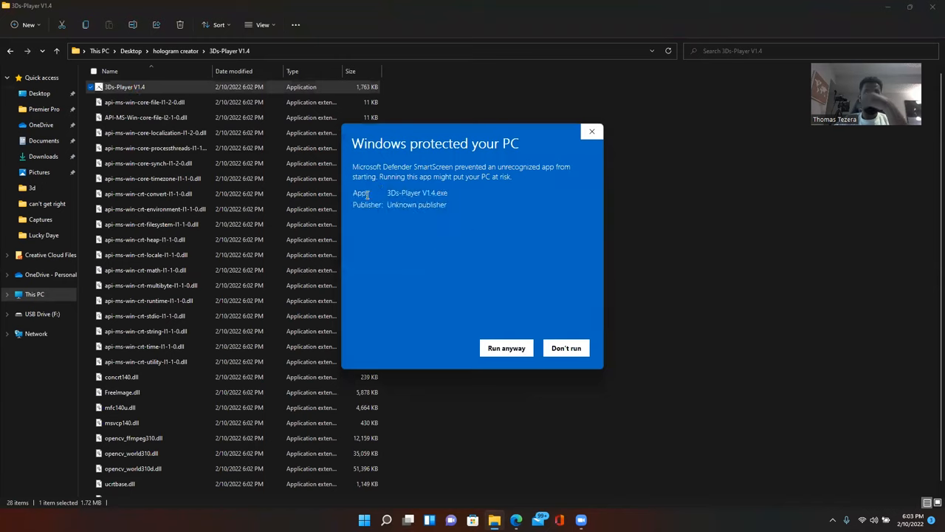
left_click(505, 349)
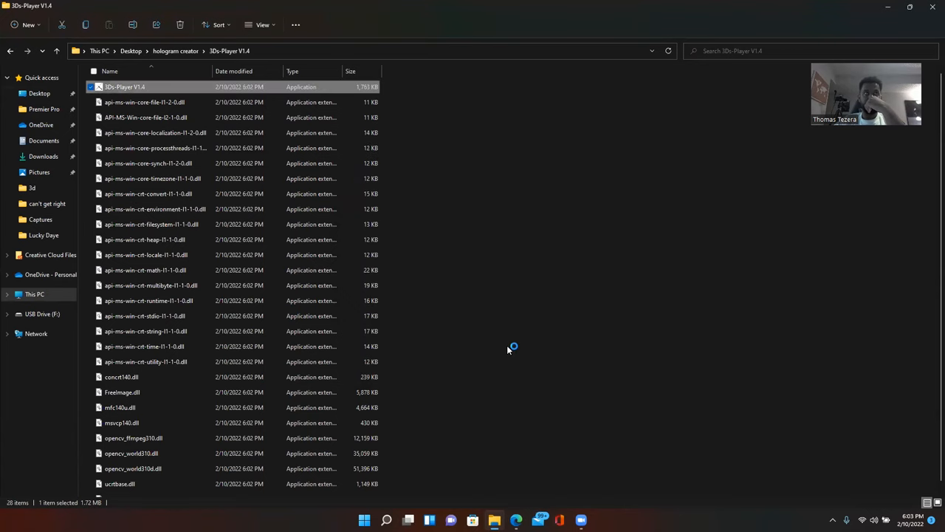
Choose a different hologram fan device model from 3Ds-Player's model list.
double_click(124, 85)
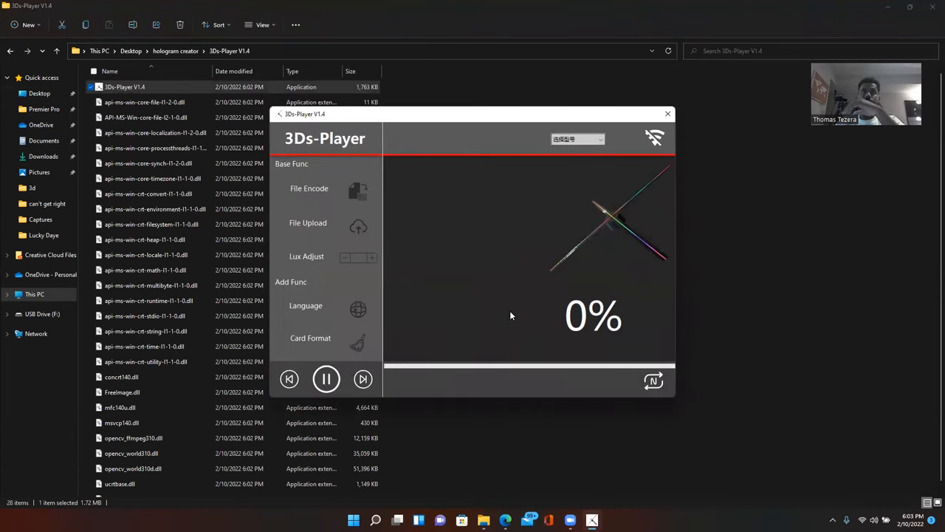
mouse_move(479, 219)
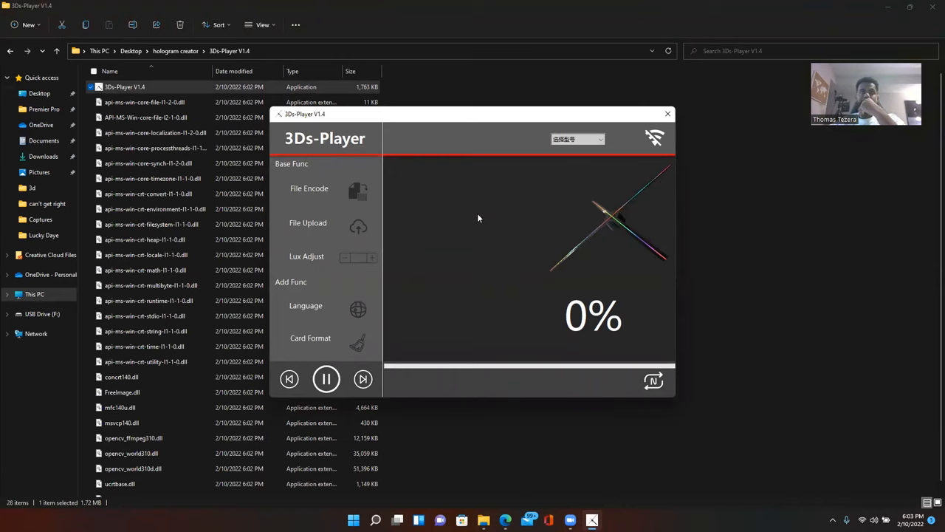
mouse_move(496, 201)
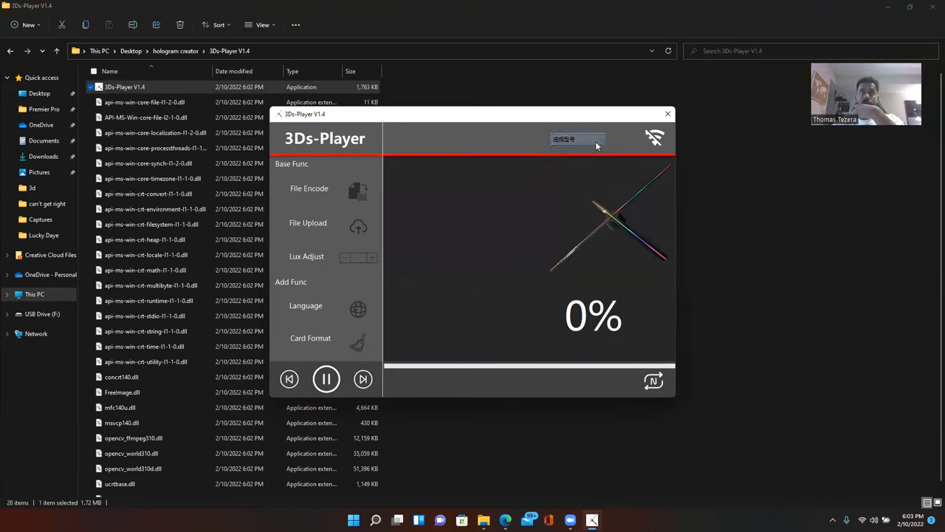
left_click(578, 139)
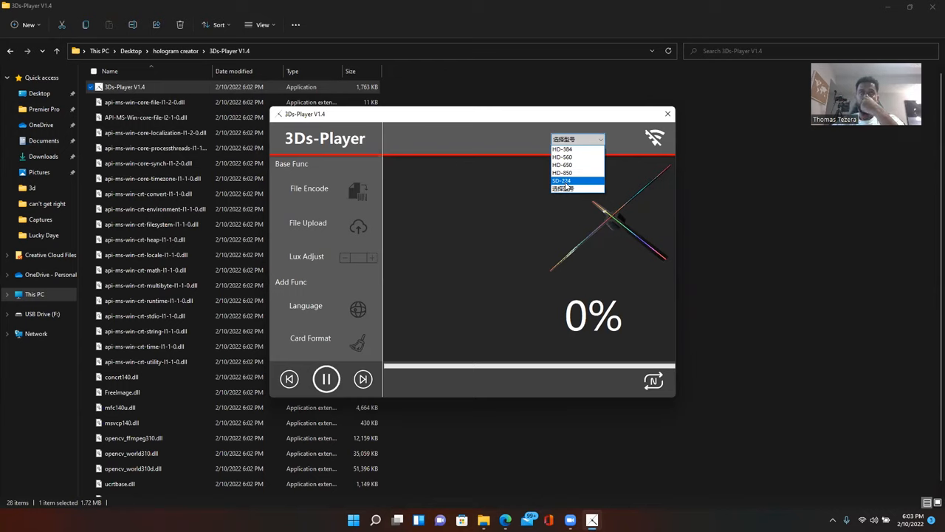
left_click(577, 180)
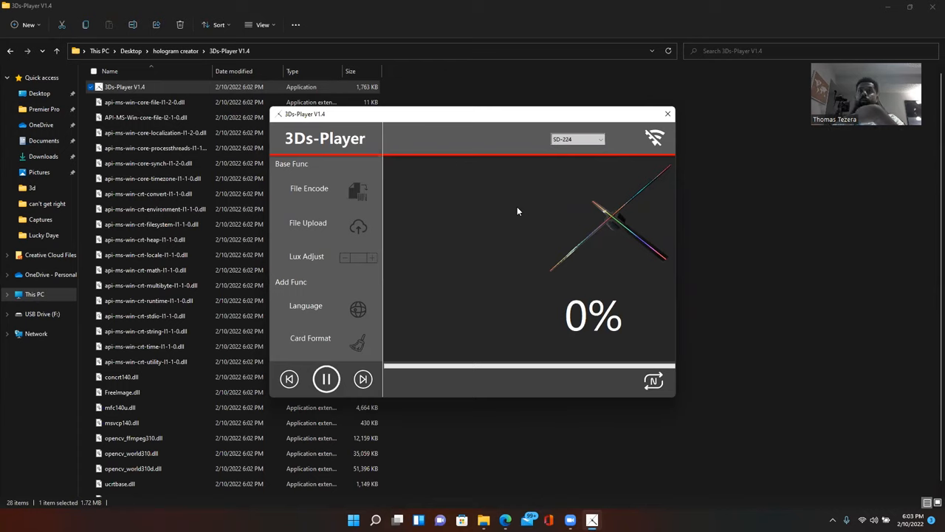
mouse_move(502, 195)
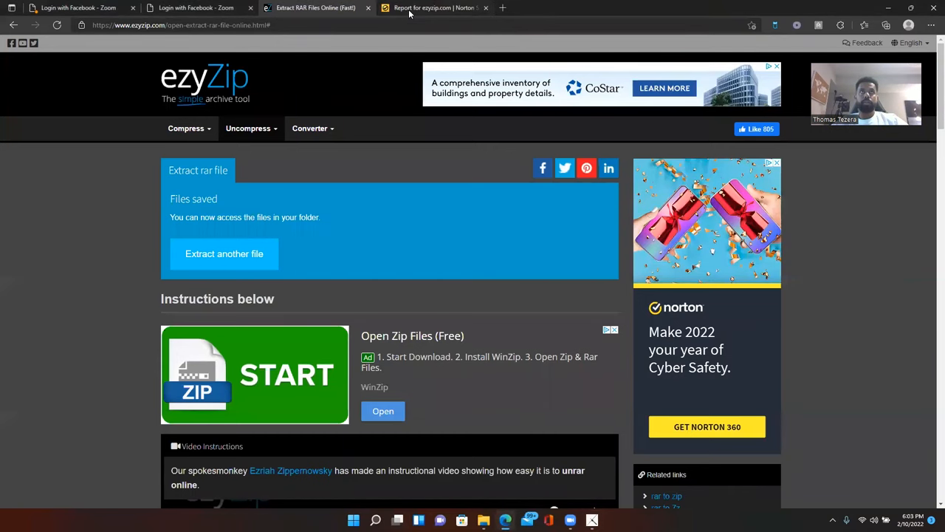
Search Pixabay for 'hologram' videos in a new Edge tab.
left_click(502, 7)
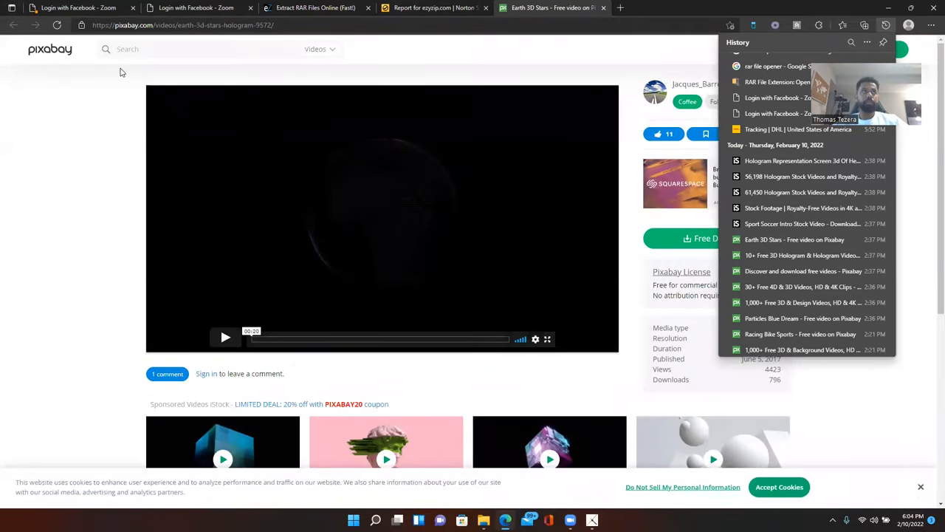
left_click(145, 48)
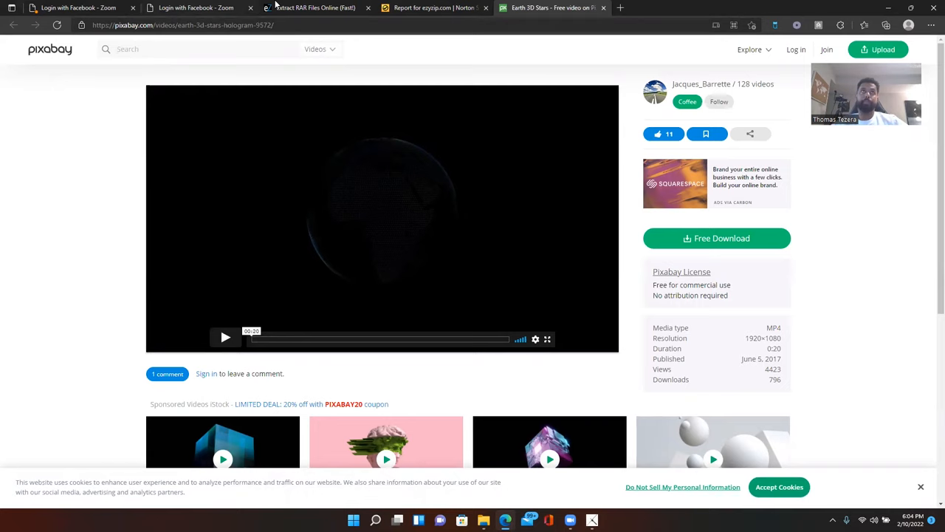
type("hologram")
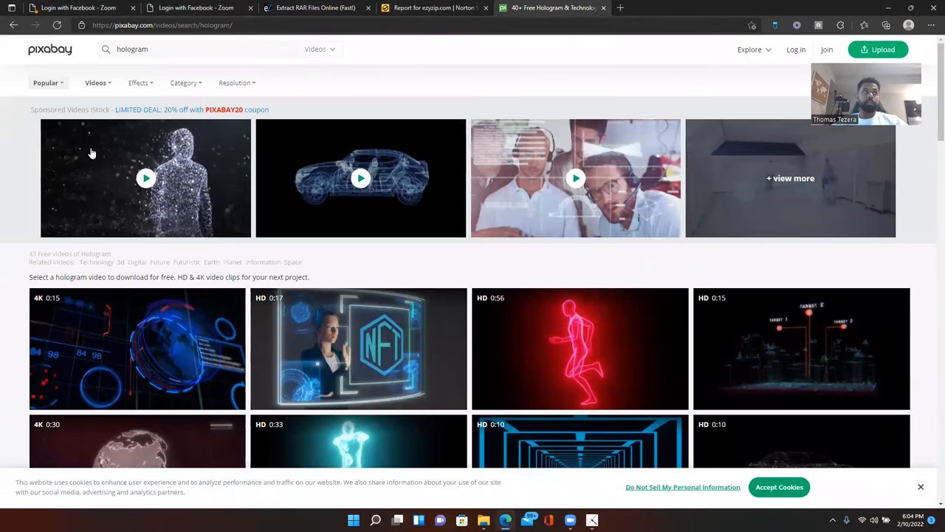
Preview the Armed Submachine Gun Hologram clip, then return to the search results.
scroll("down", 3)
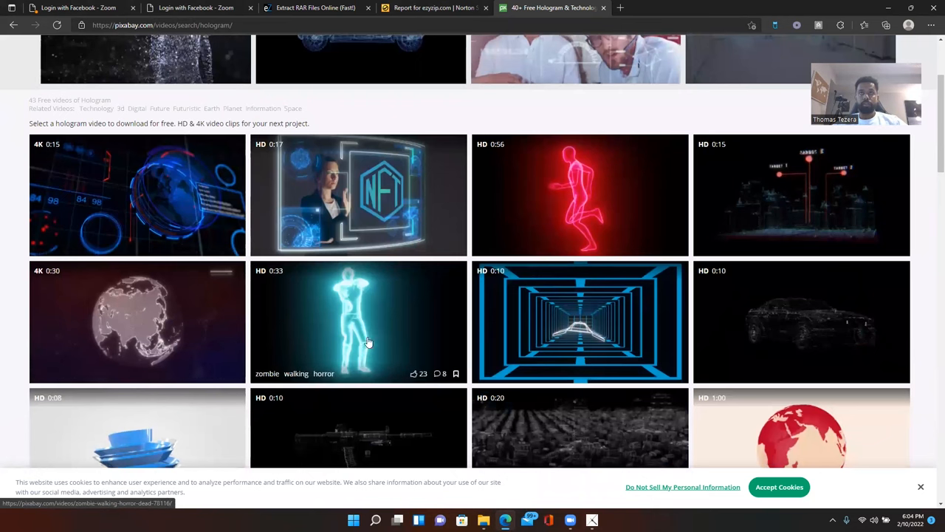
scroll("down", 3)
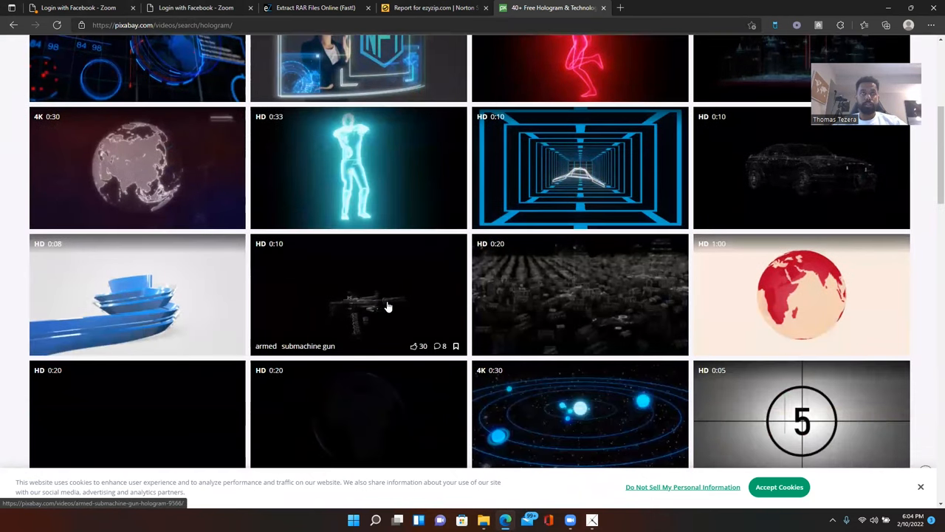
left_click(358, 294)
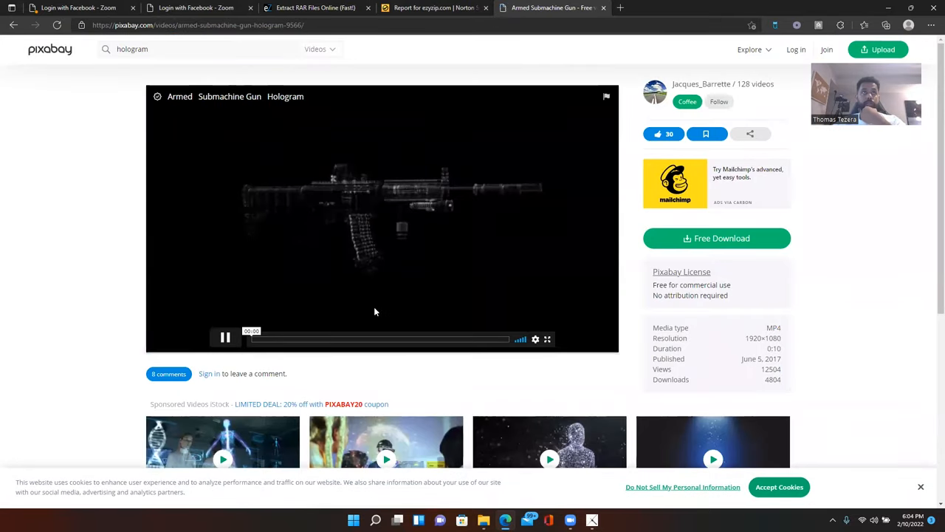
left_click(224, 337)
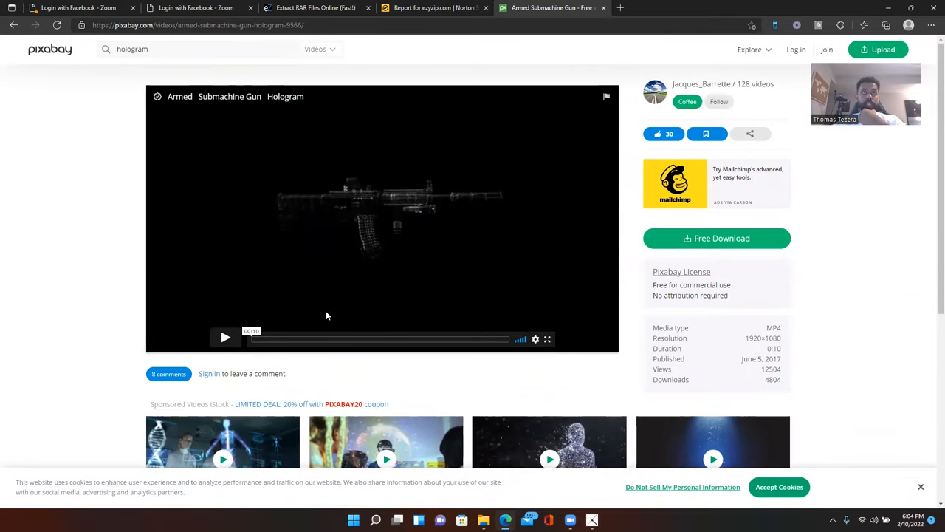
left_click(224, 337)
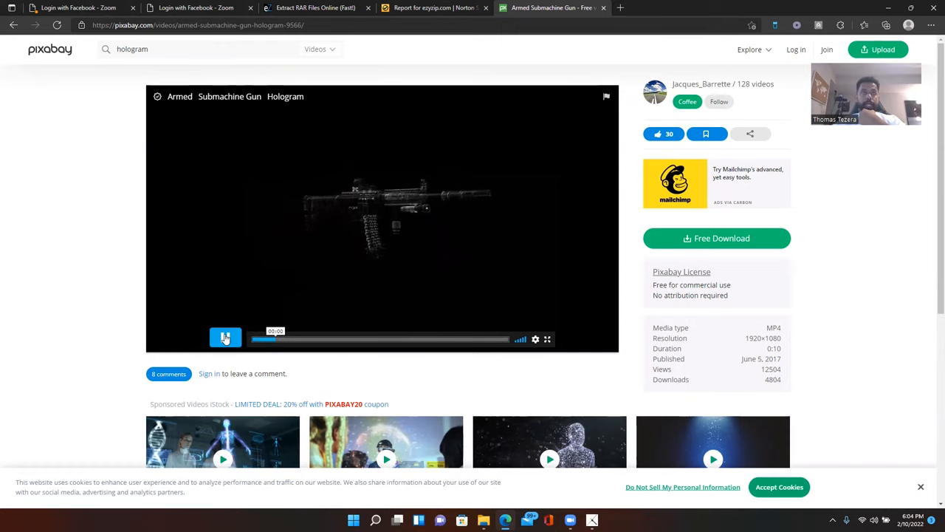
left_click(224, 339)
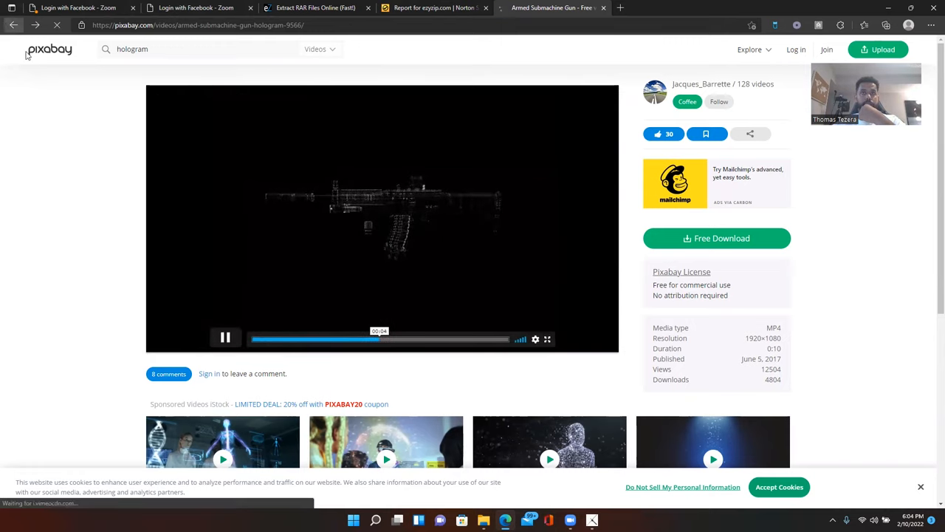
left_click(14, 24)
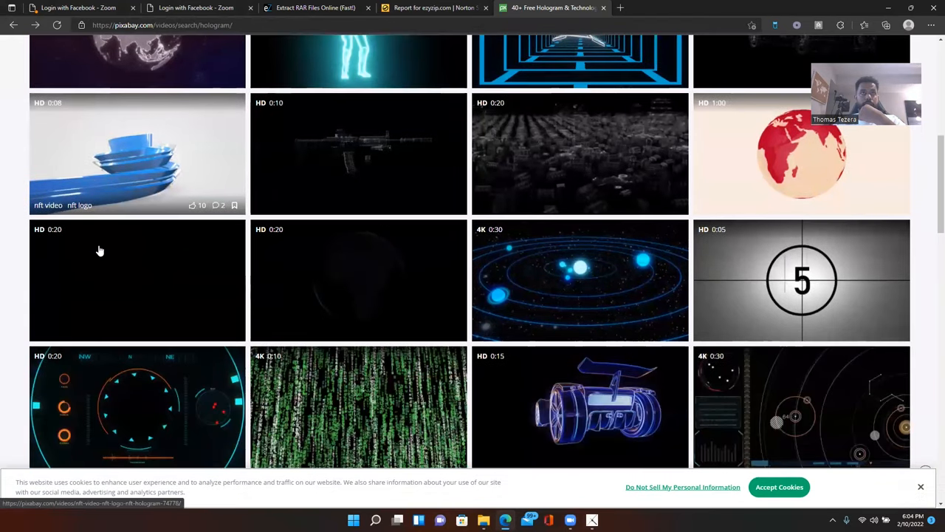
Browse further results and bring up the Futuristic Future Technology hologram video page.
scroll("down", 3)
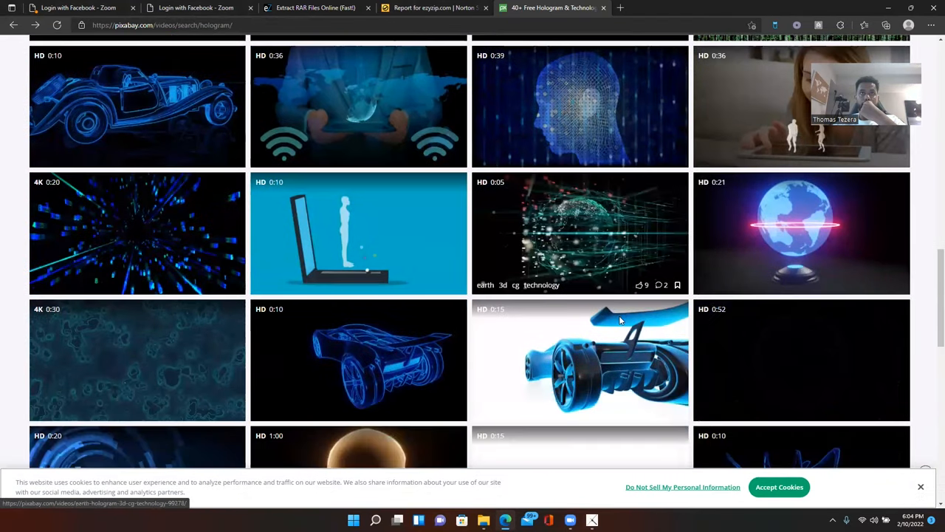
scroll("down", 3)
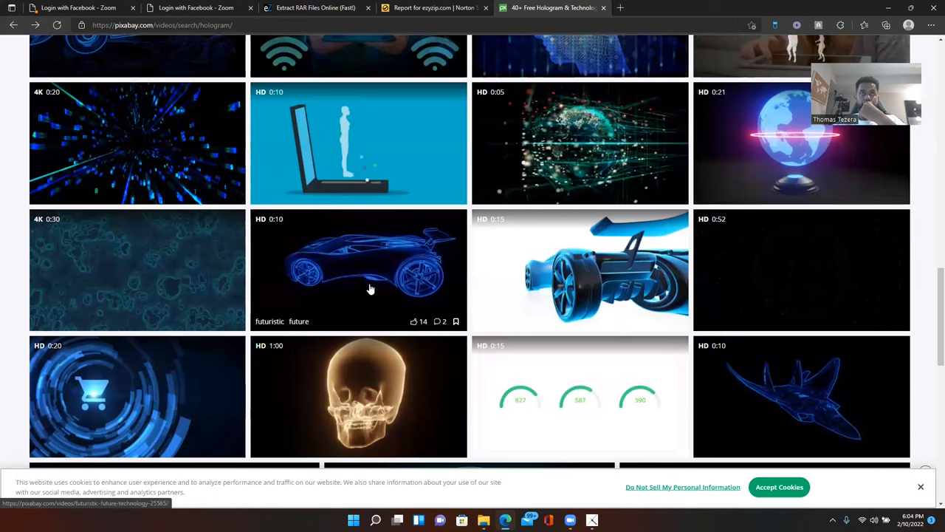
scroll("down", 3)
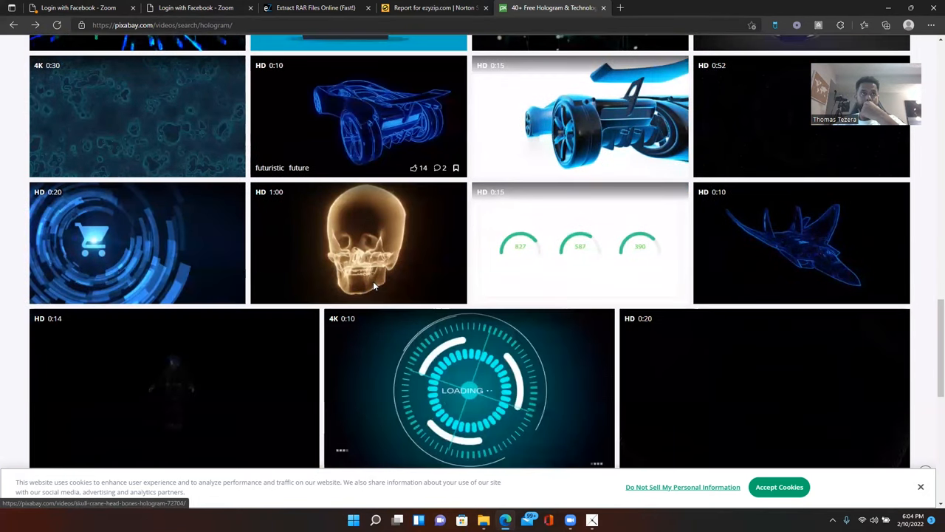
scroll("down", 3)
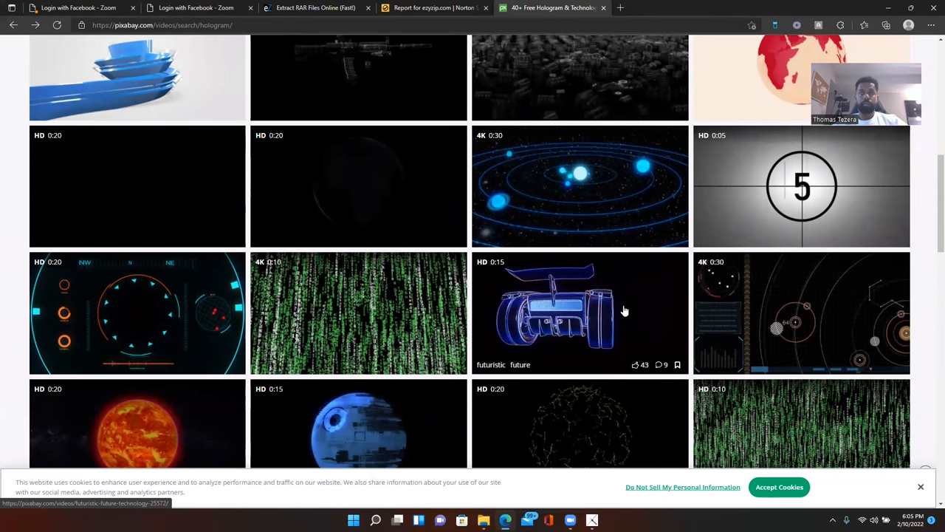
left_click(579, 313)
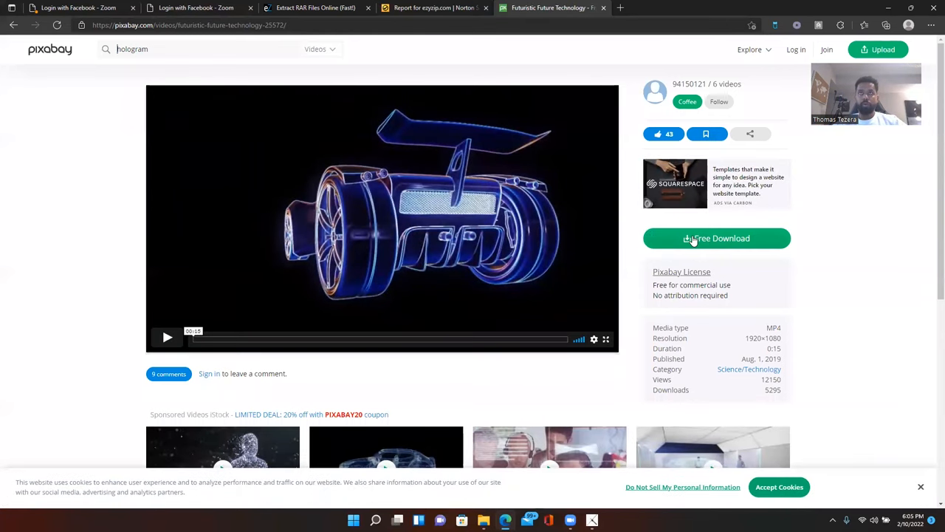
Download the futuristic technology hologram video from Pixabay as an MP4.
left_click(715, 238)
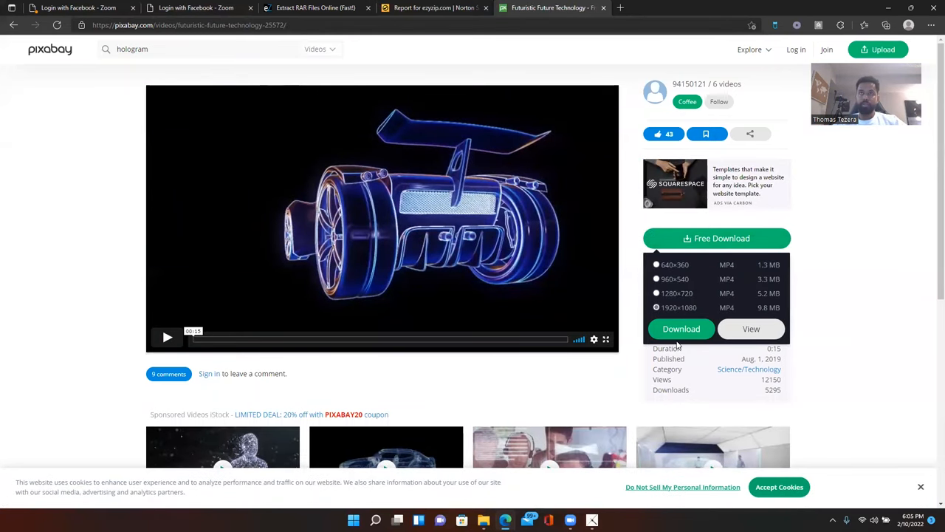
left_click(681, 328)
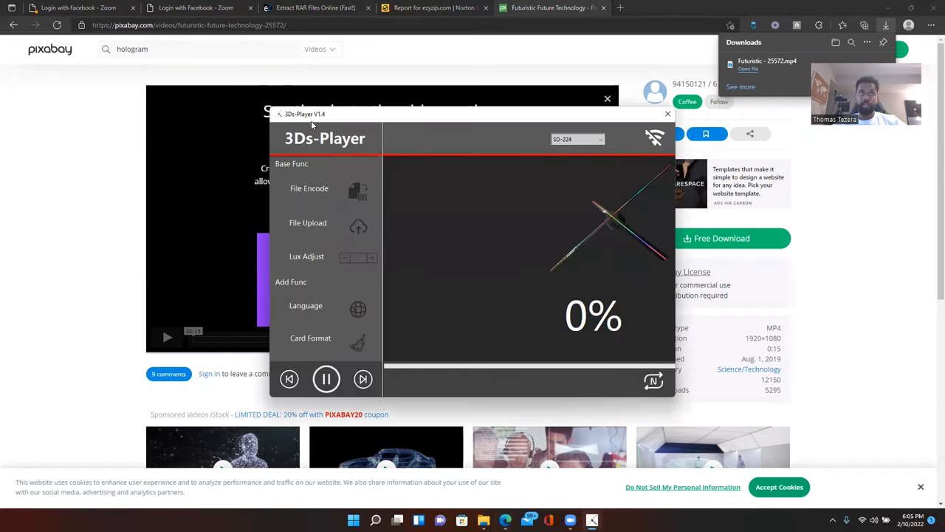
mouse_move(322, 192)
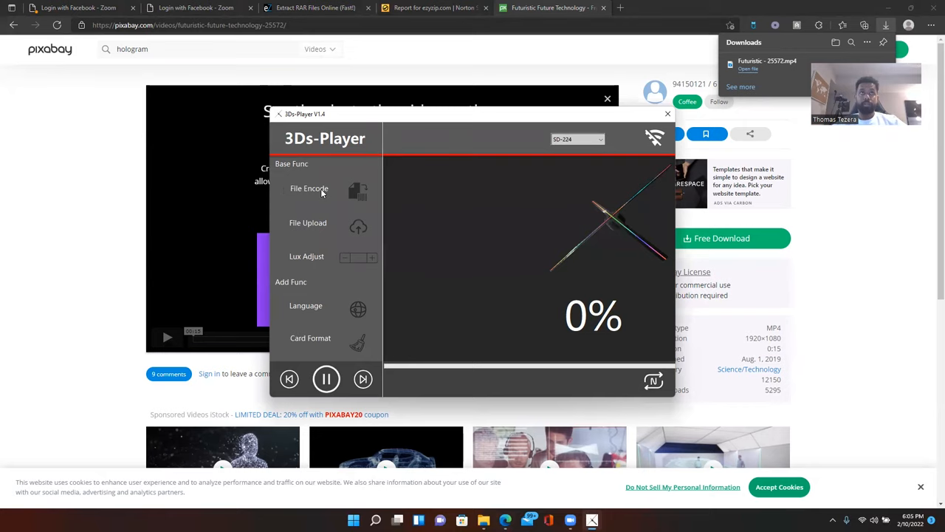
Start File Encode and choose the downloaded hologram video from the Downloads folder.
left_click(308, 190)
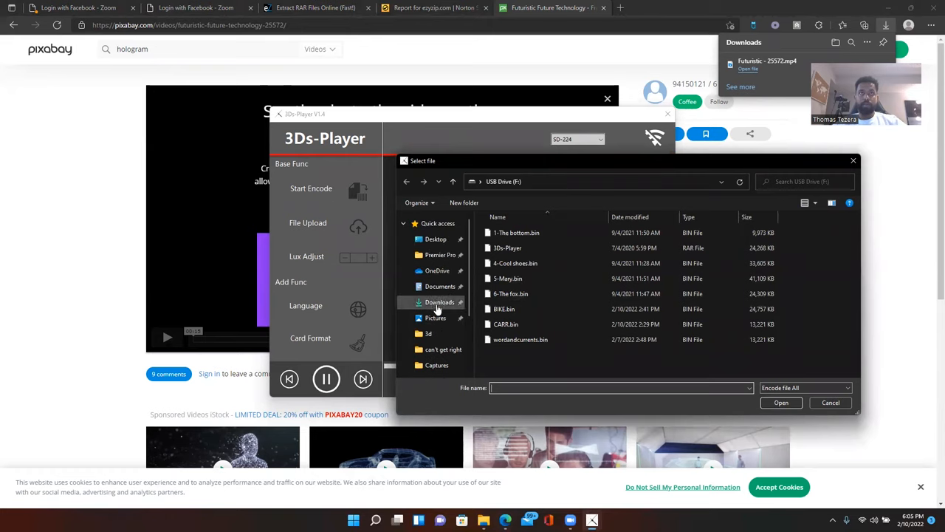
left_click(440, 301)
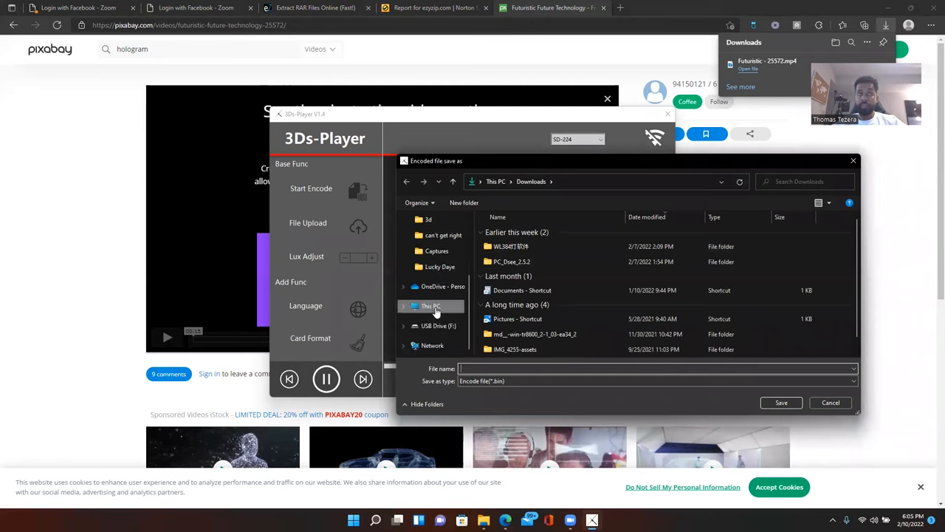
Save the encoded output as 'colorful car' on USB Drive (F:) and let encoding finish.
left_click(439, 326)
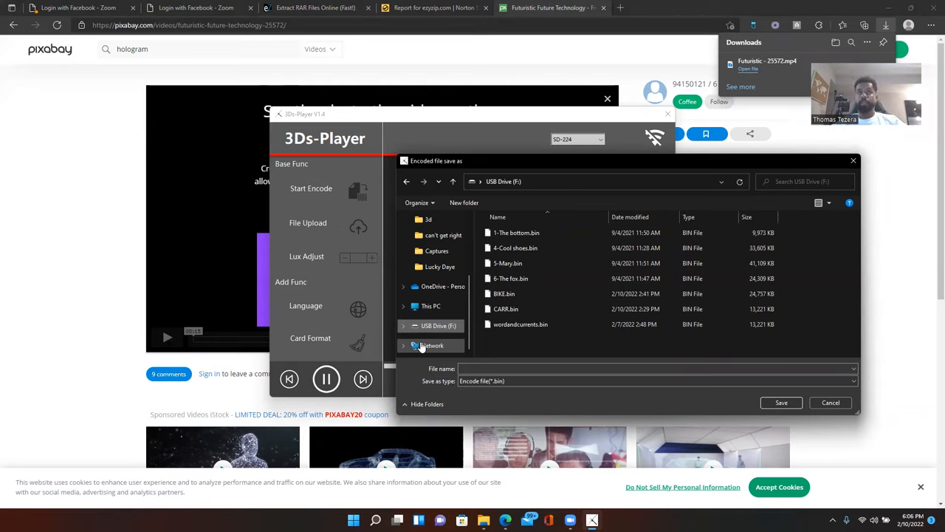
left_click(517, 368)
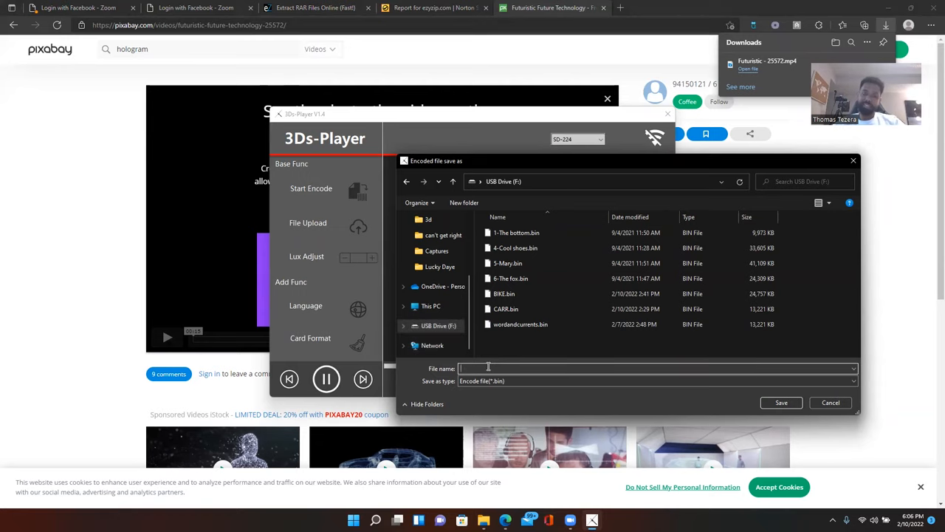
type("colorful car")
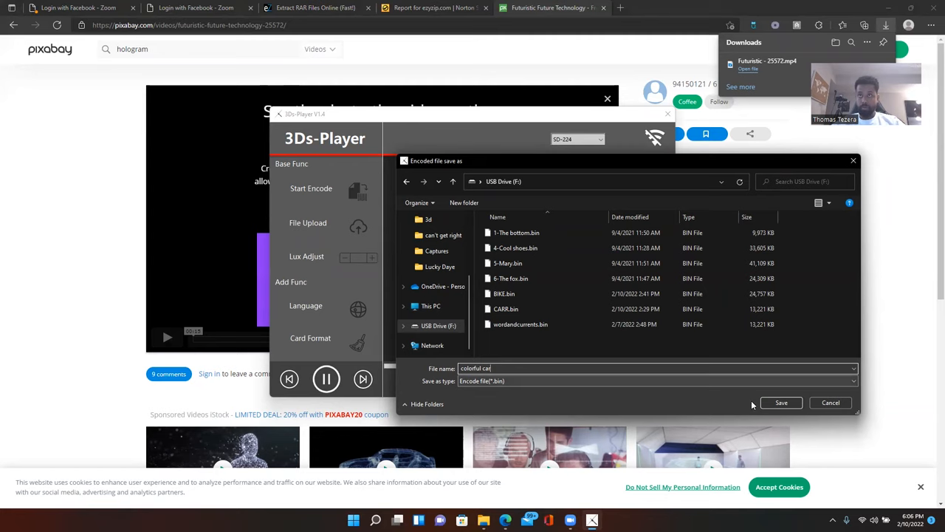
left_click(780, 402)
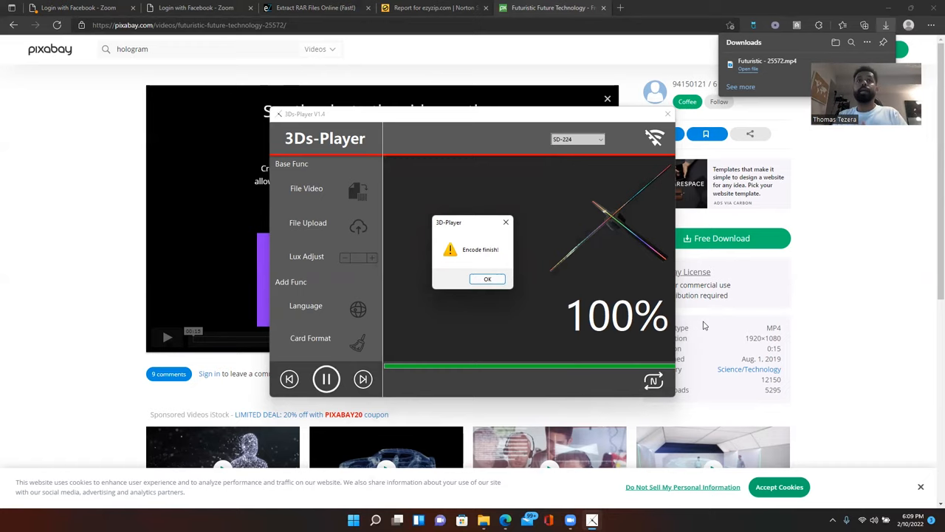
mouse_move(659, 245)
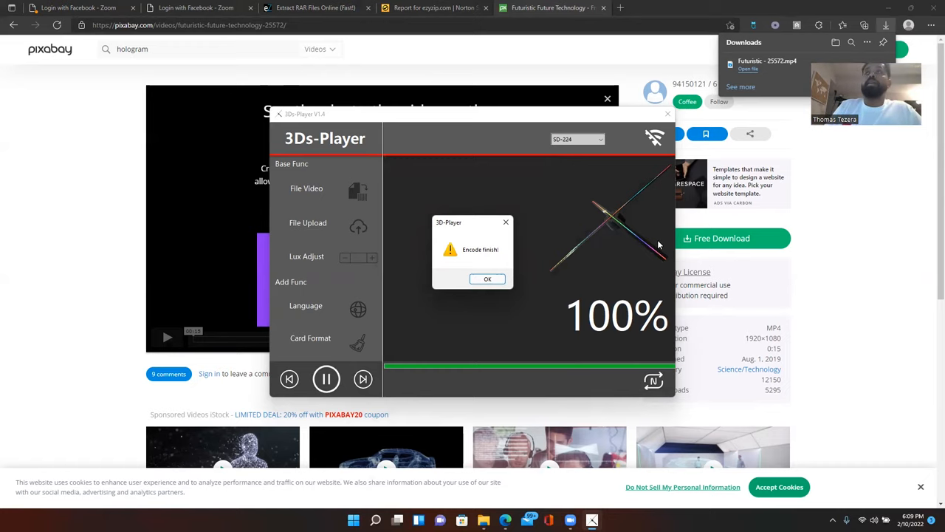